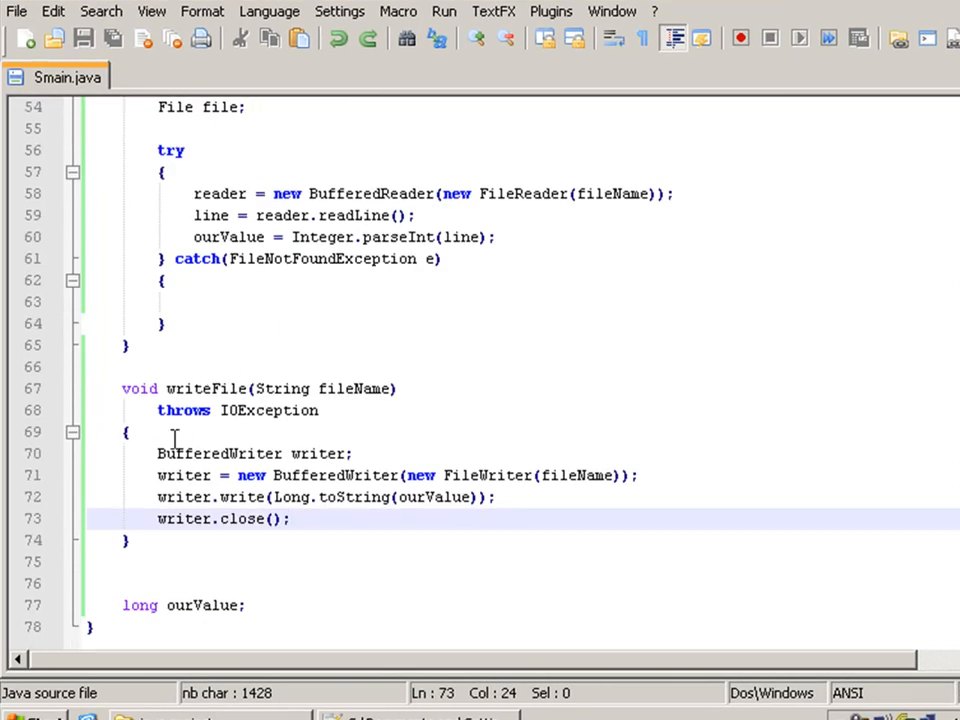
Inspect writeFile's BufferedWriter, fileName argument and toString write call
{"action": "double_click", "coordinate": [220, 454]}
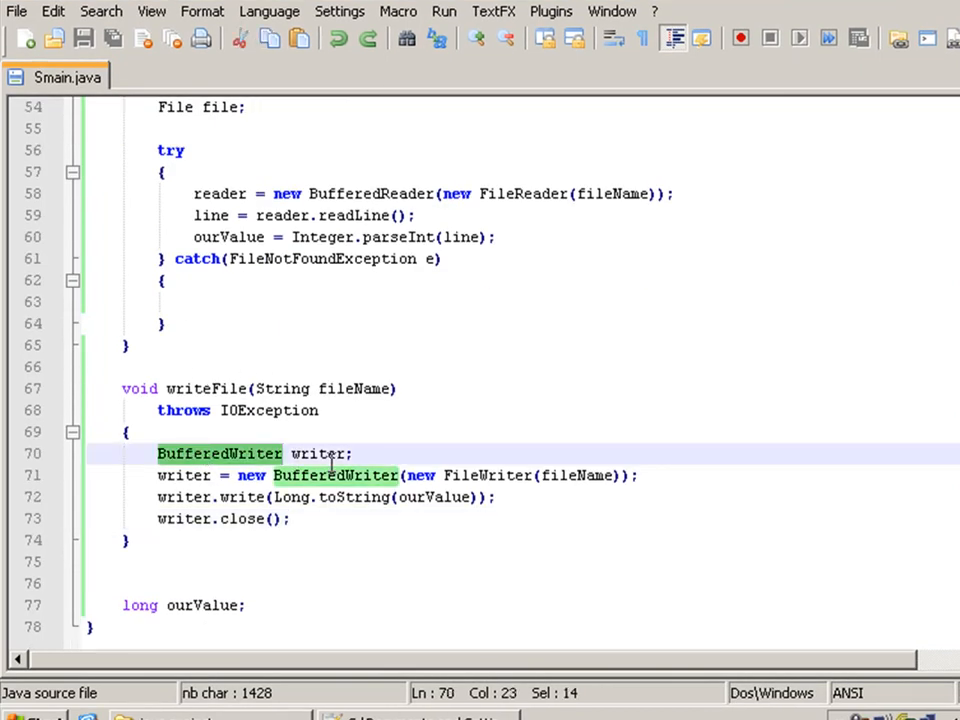
{"action": "double_click", "coordinate": [318, 454]}
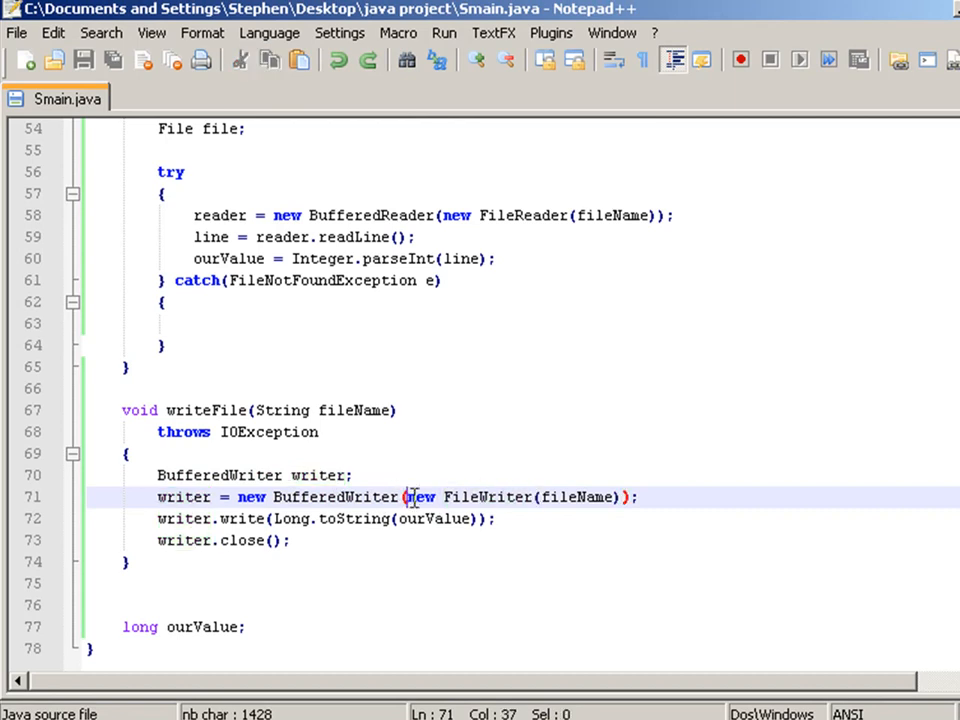
{"action": "left_click", "coordinate": [586, 497]}
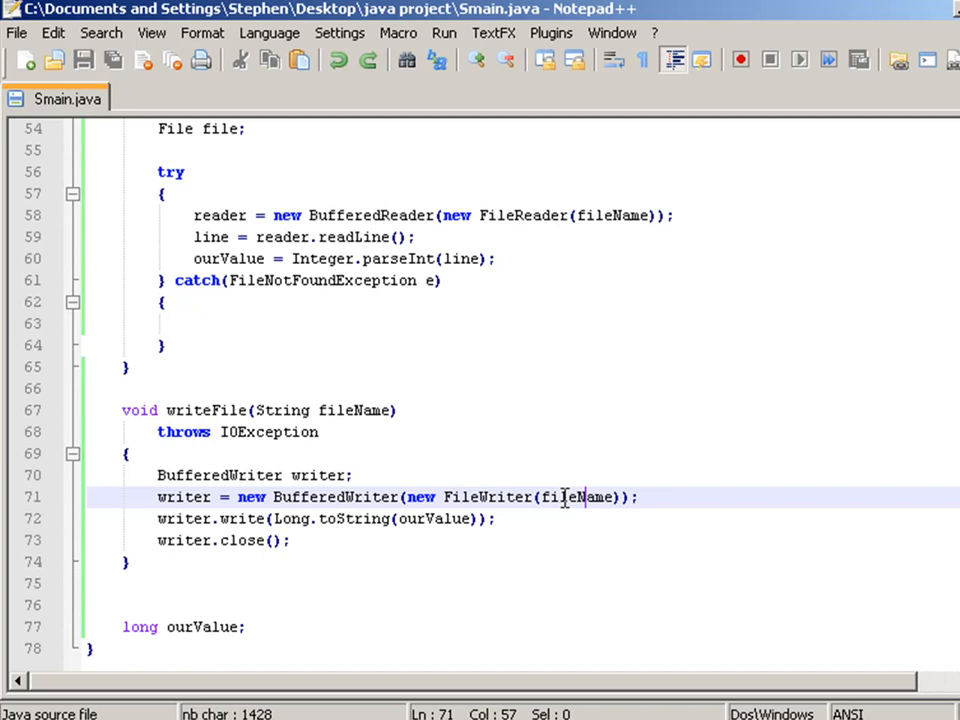
{"action": "double_click", "coordinate": [578, 497]}
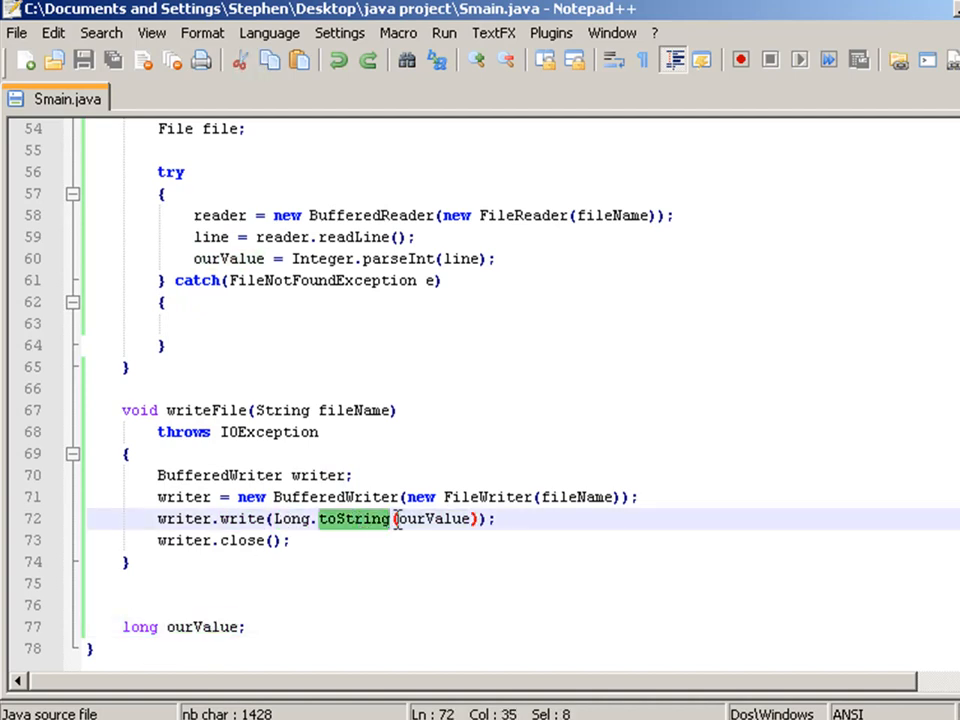
{"action": "double_click", "coordinate": [437, 519]}
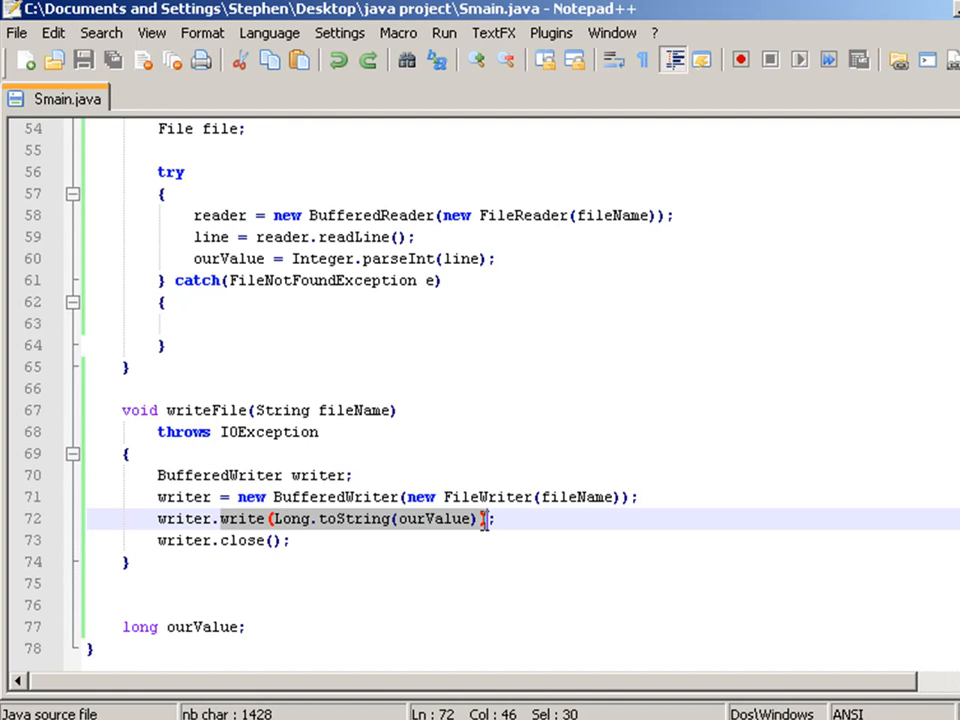
{"action": "double_click", "coordinate": [241, 541]}
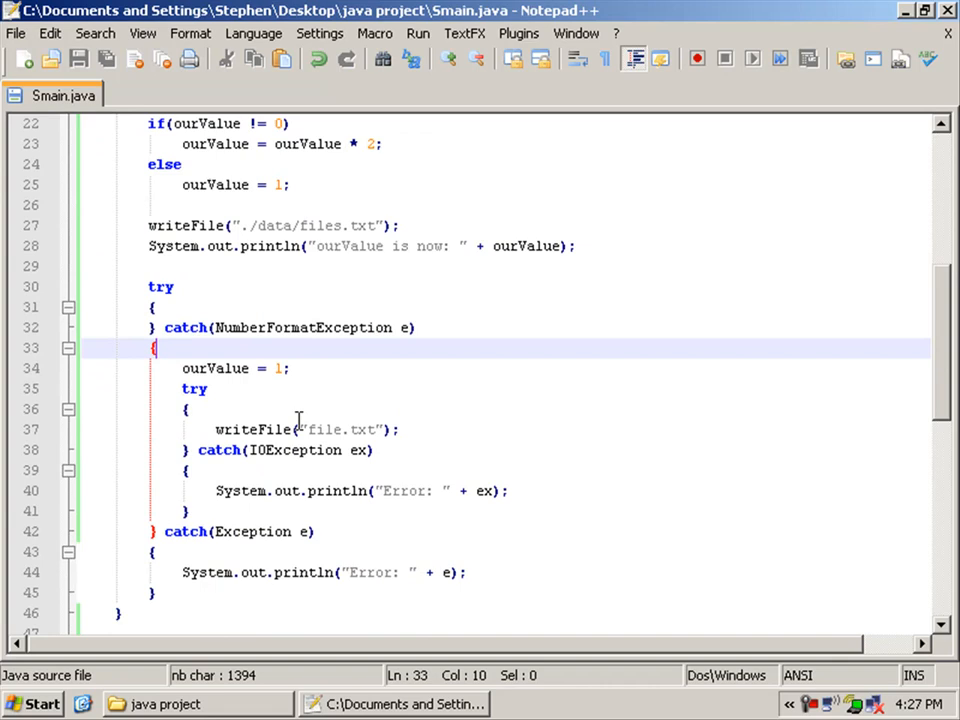
Scroll through the code and check the ourValue condition on line 22
{"action": "scroll", "scroll_direction": "down", "scroll_amount": 3}
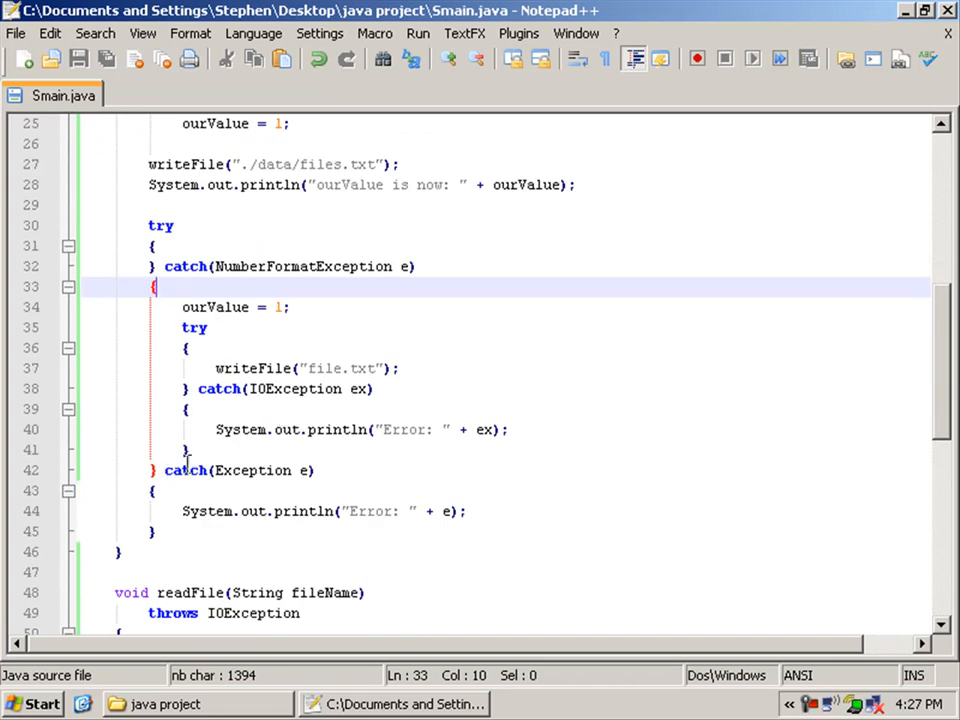
{"action": "scroll", "scroll_direction": "down", "scroll_amount": 3}
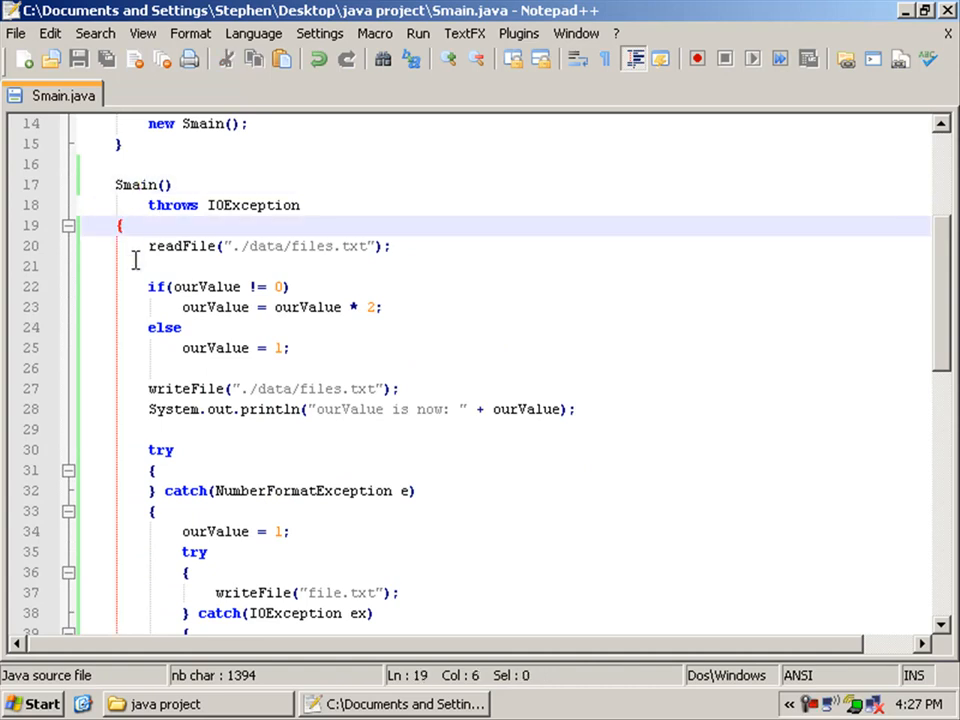
{"action": "scroll", "scroll_direction": "down", "scroll_amount": 3}
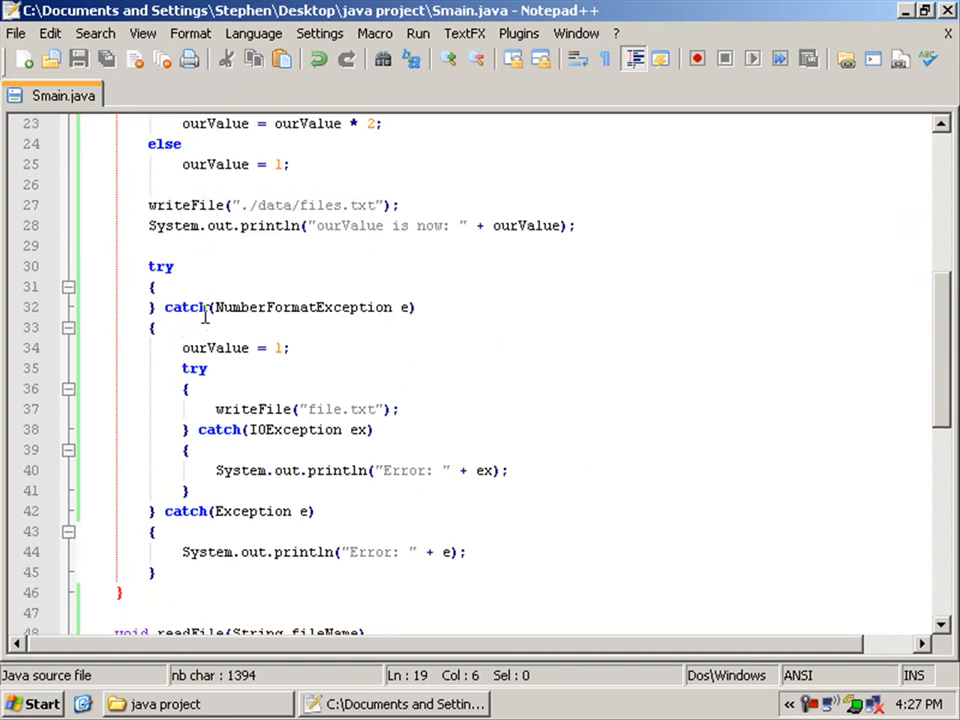
{"action": "double_click", "coordinate": [360, 430]}
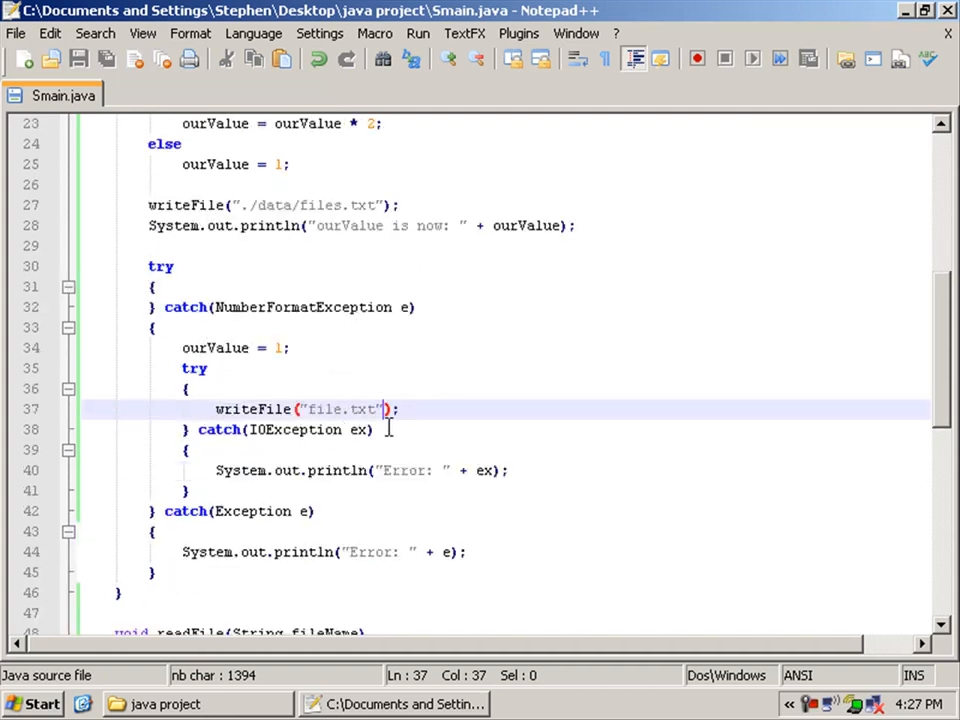
{"action": "scroll", "scroll_direction": "down", "scroll_amount": 3}
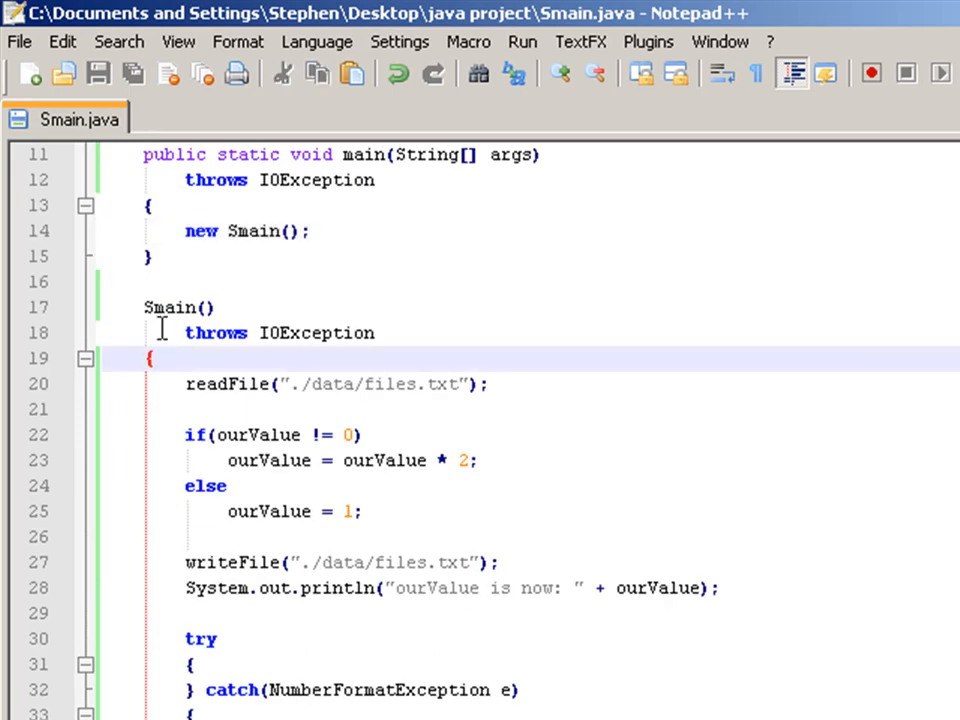
{"action": "scroll", "scroll_direction": "down", "scroll_amount": 3}
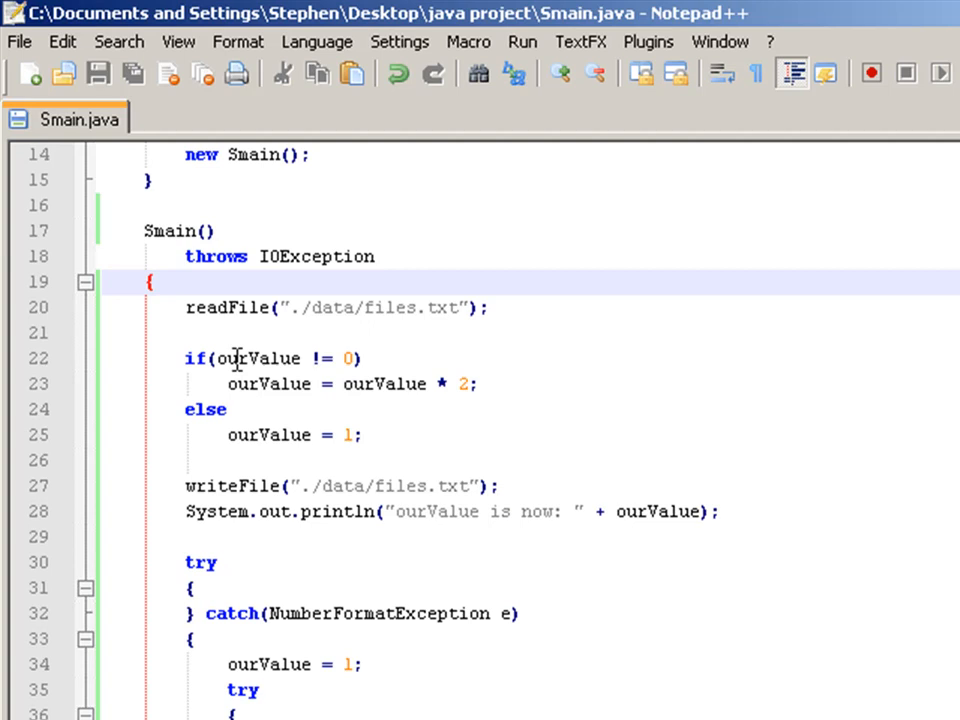
{"action": "mouse_move", "coordinate": [305, 360]}
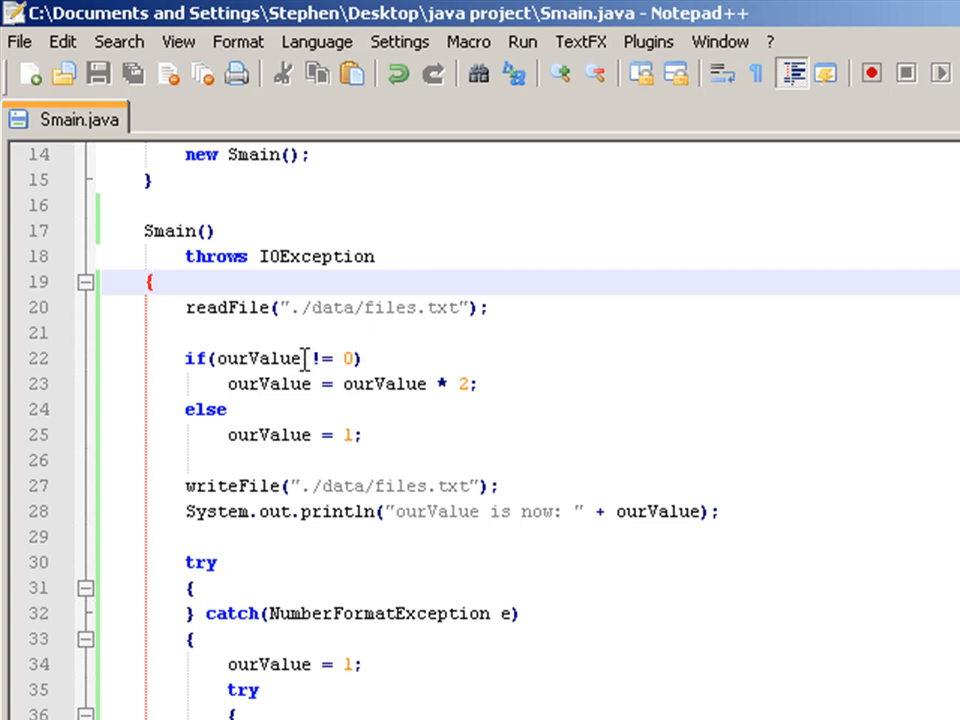
{"action": "left_click", "coordinate": [347, 358]}
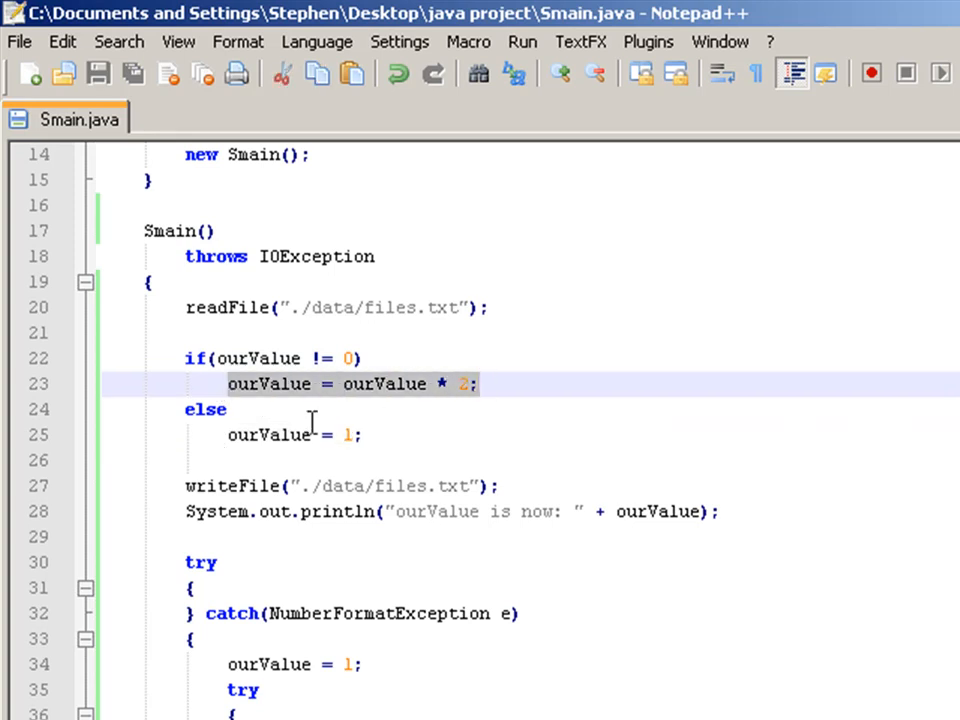
{"action": "mouse_move", "coordinate": [211, 516]}
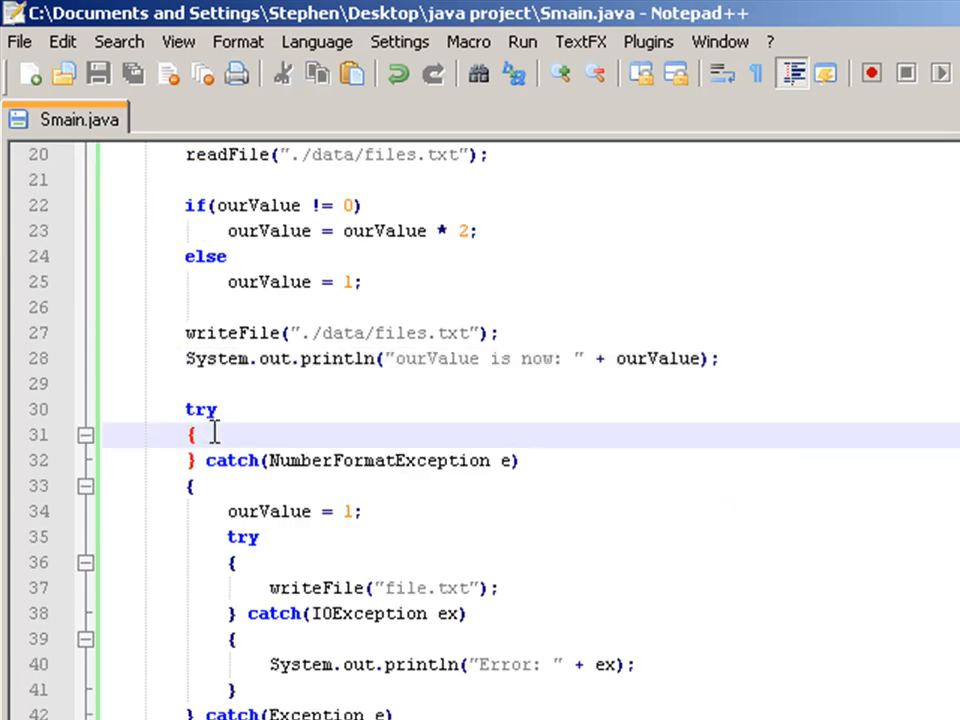
Move the constructor's read, double, write and print statements into the try block before the NumberFormatException catch
{"action": "scroll", "scroll_direction": "up", "scroll_amount": 3}
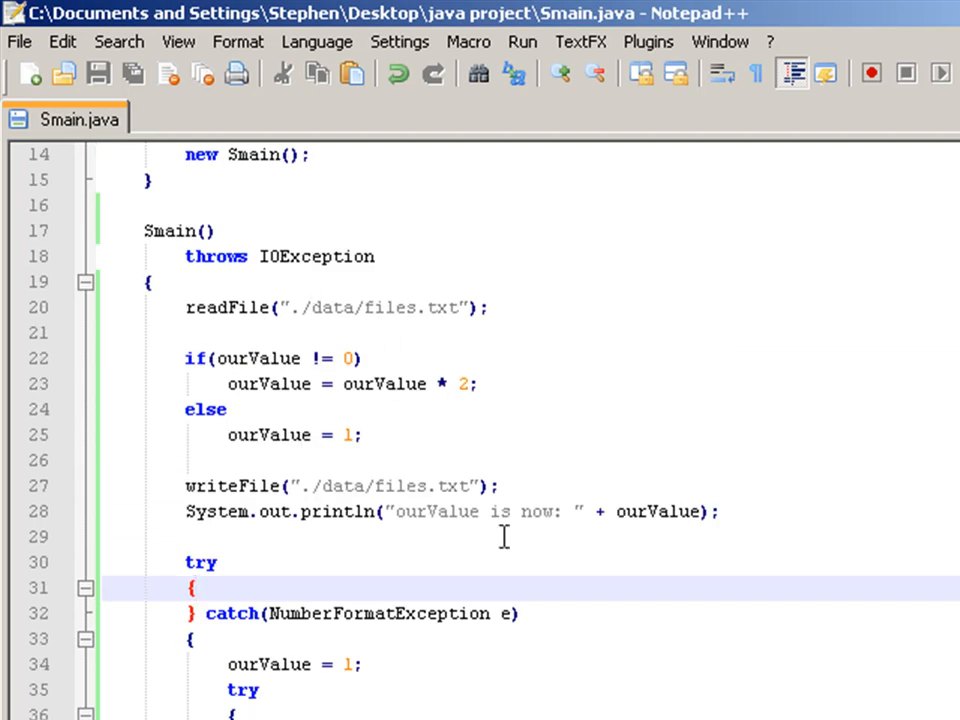
{"action": "left_click_drag", "start_coordinate": [185, 308], "coordinate": [718, 512]}
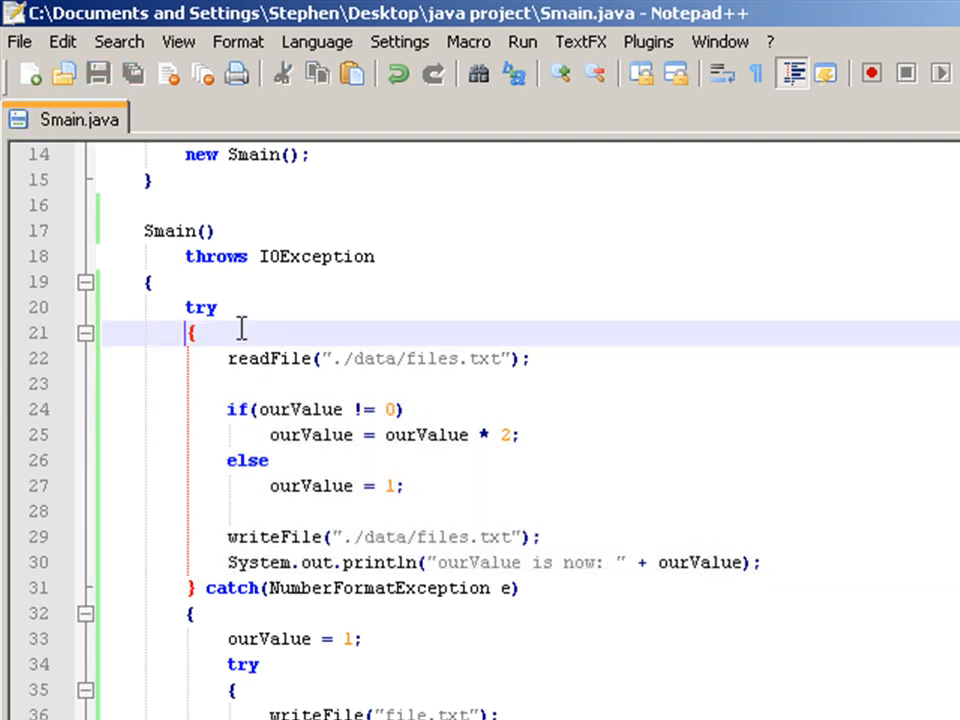
{"action": "scroll", "scroll_direction": "down", "scroll_amount": 3}
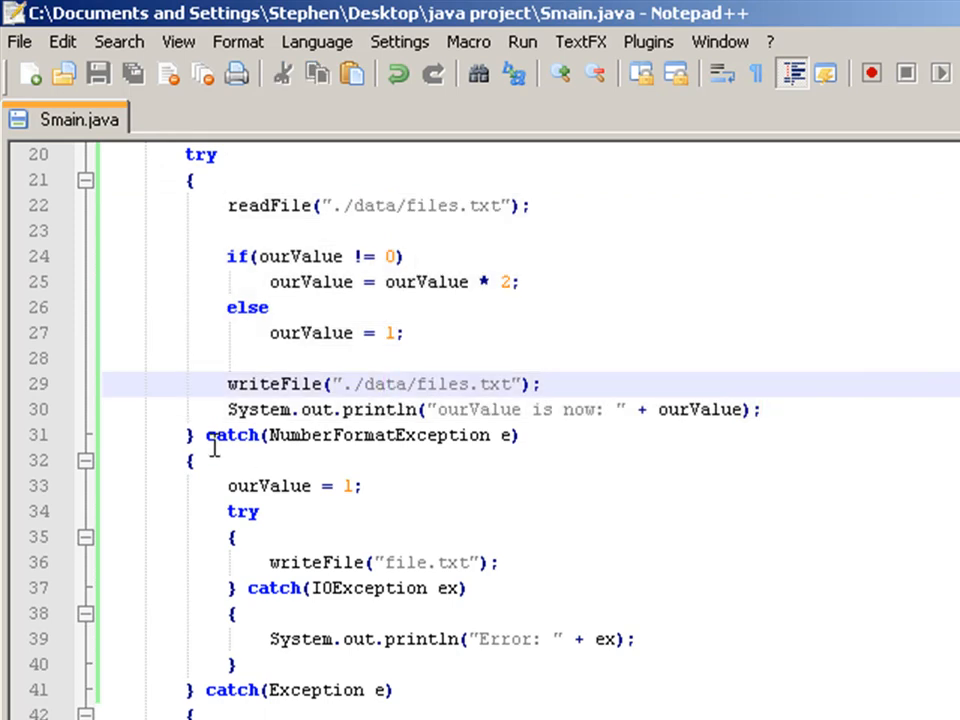
{"action": "double_click", "coordinate": [380, 436]}
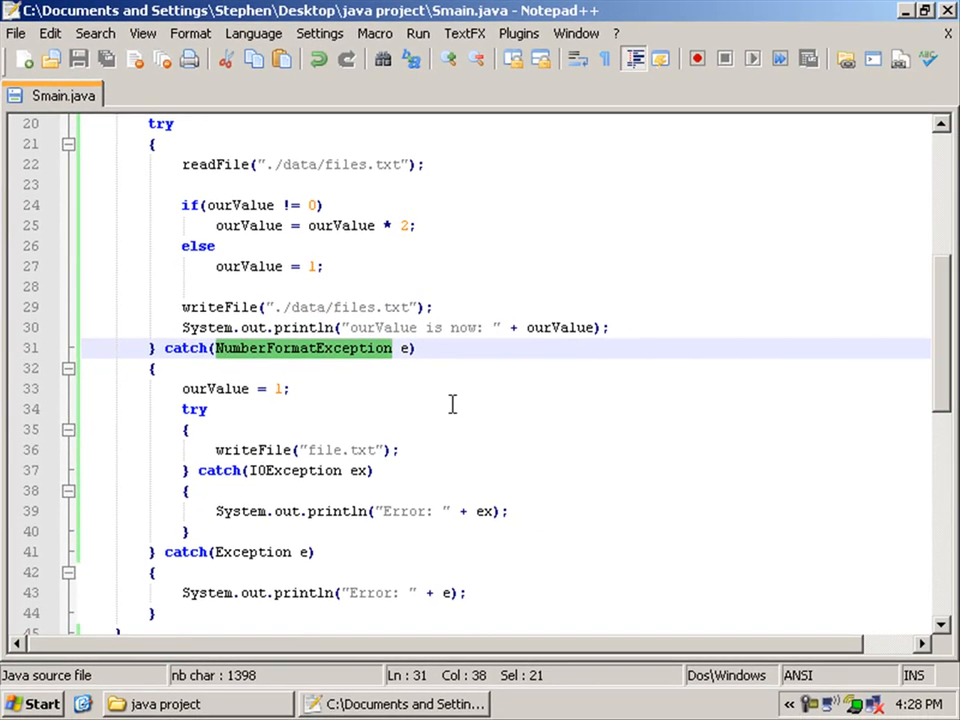
{"action": "scroll", "scroll_direction": "down", "scroll_amount": 3}
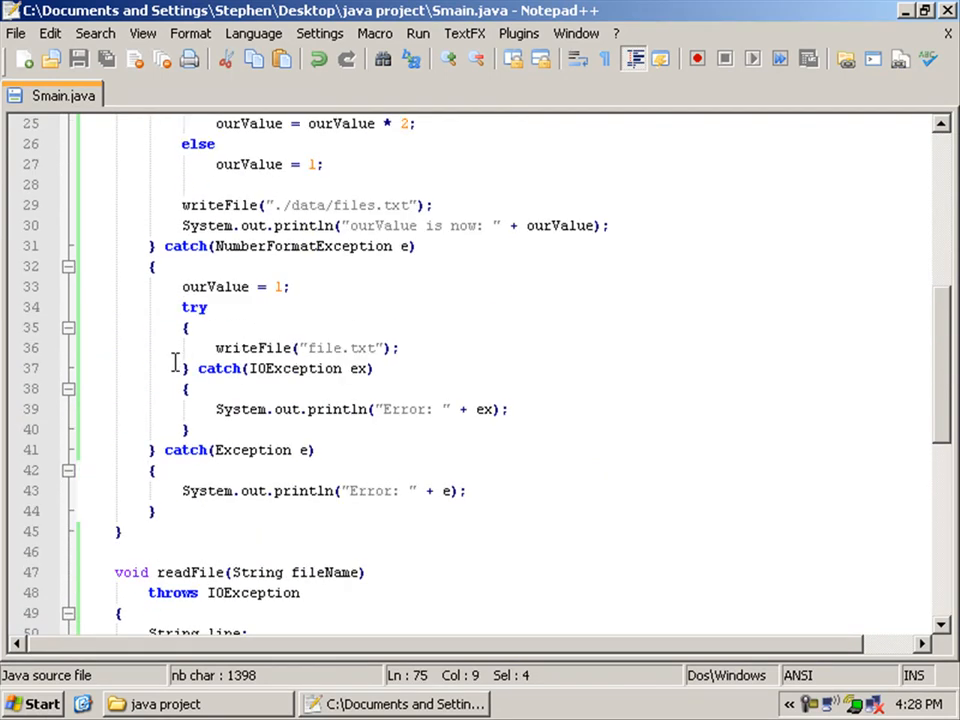
{"action": "left_click", "coordinate": [152, 266]}
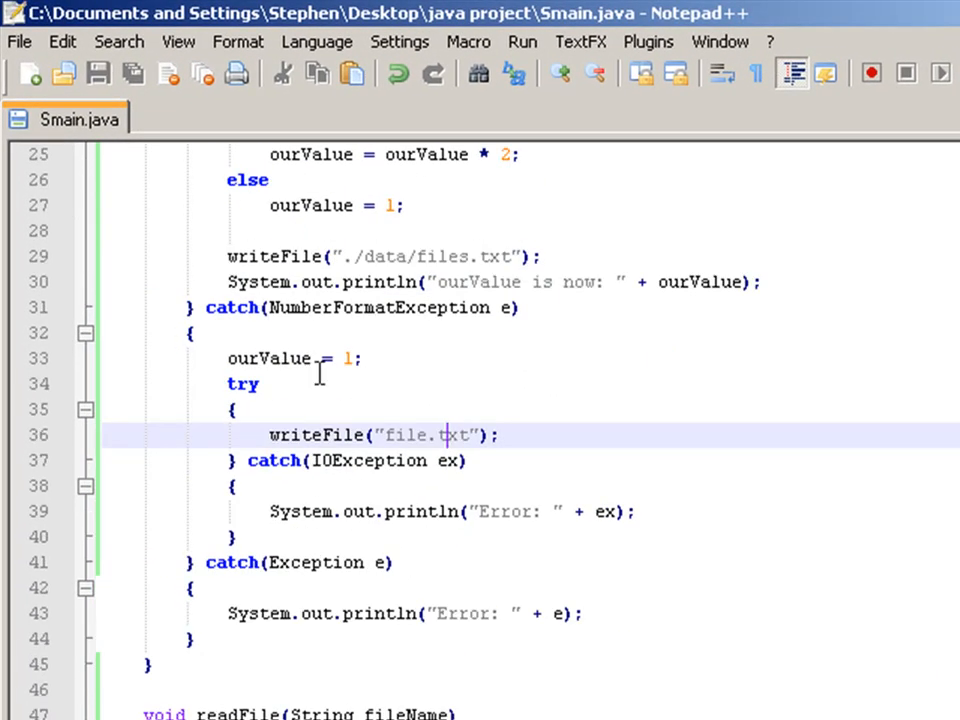
{"action": "scroll", "scroll_direction": "down", "scroll_amount": 3}
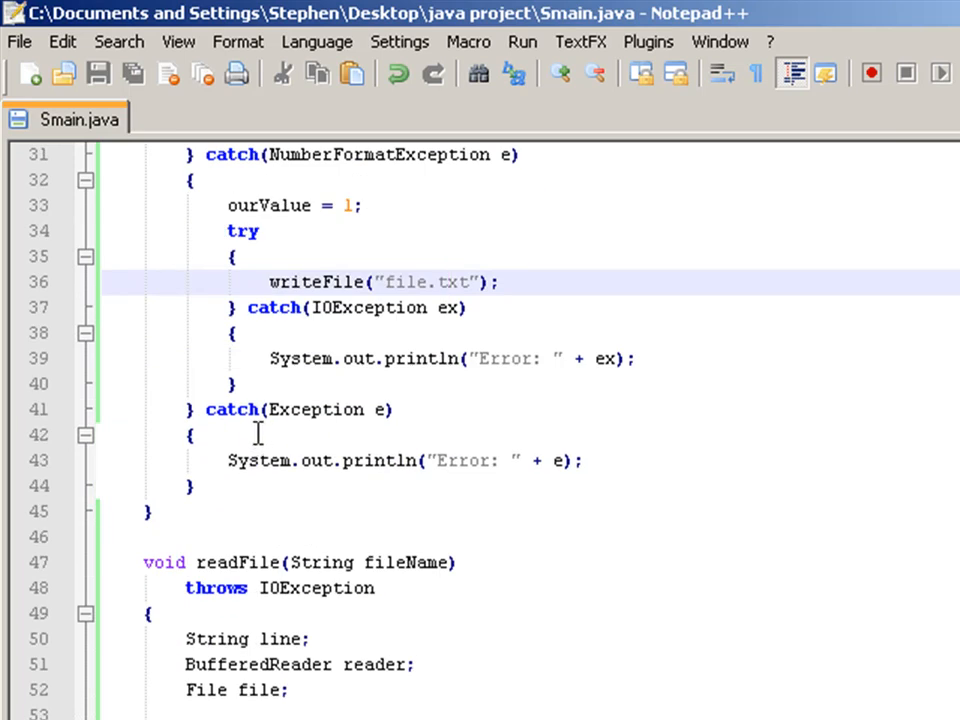
{"action": "scroll", "scroll_direction": "up", "scroll_amount": 3}
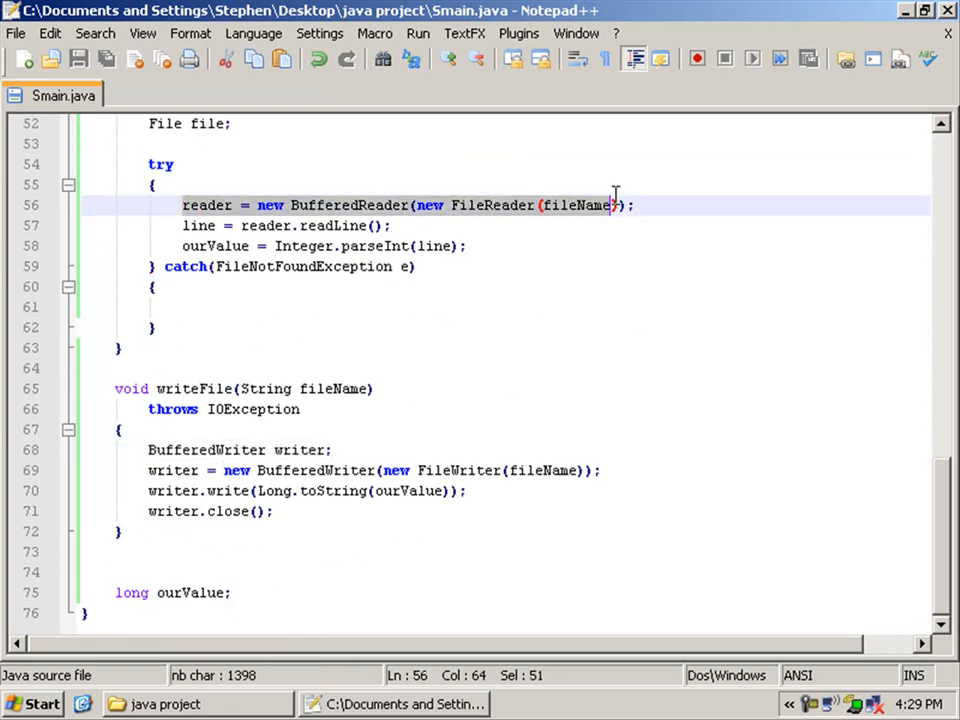
{"action": "left_click", "coordinate": [215, 225]}
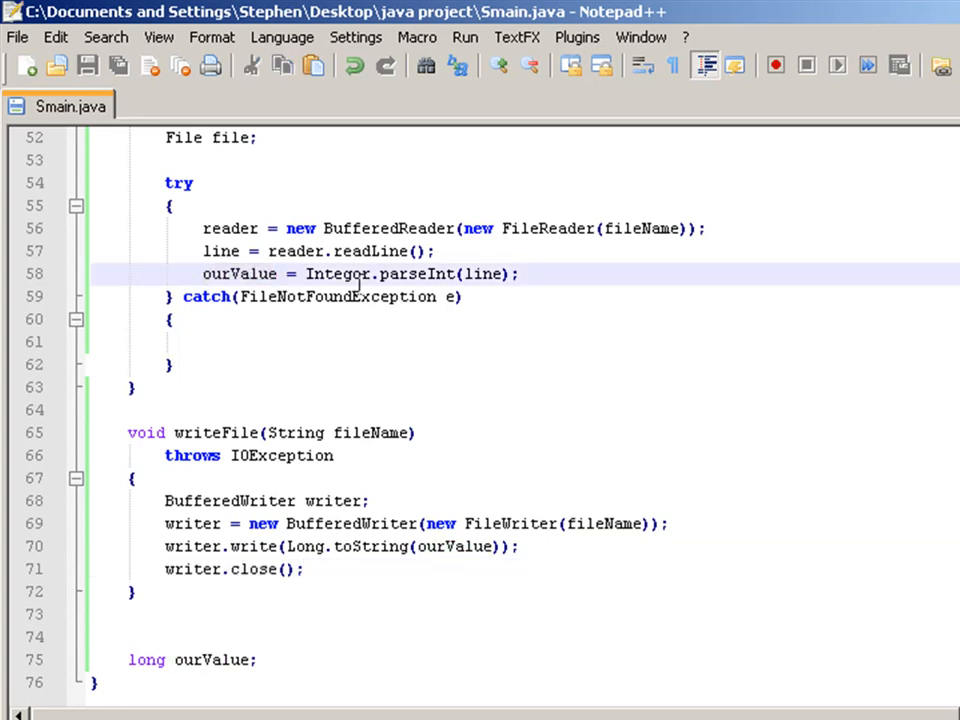
{"action": "mouse_move", "coordinate": [475, 275]}
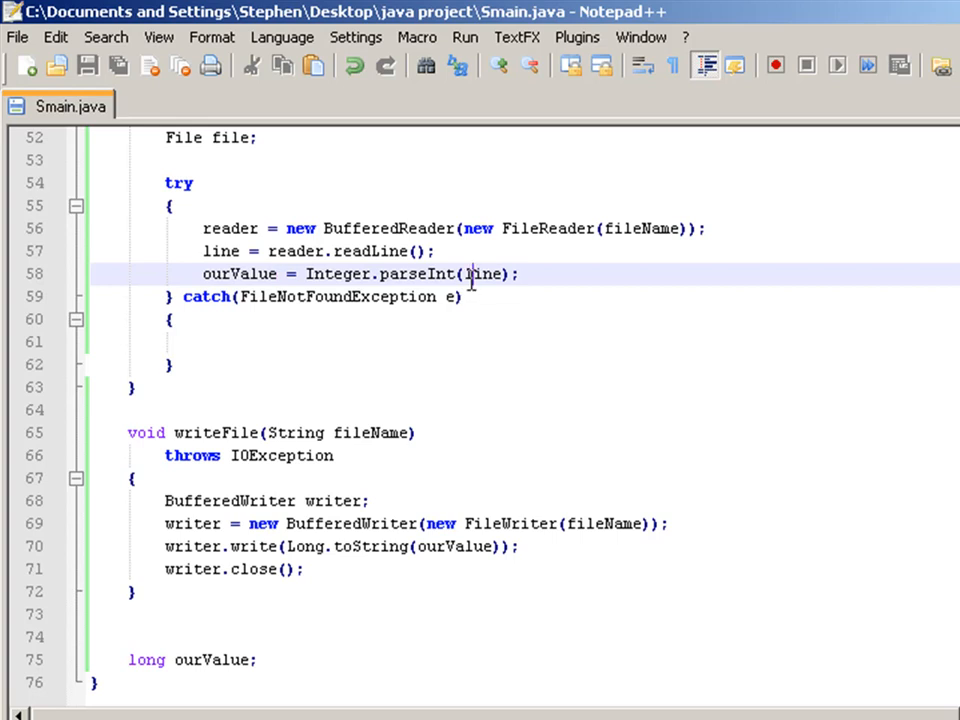
{"action": "double_click", "coordinate": [485, 274]}
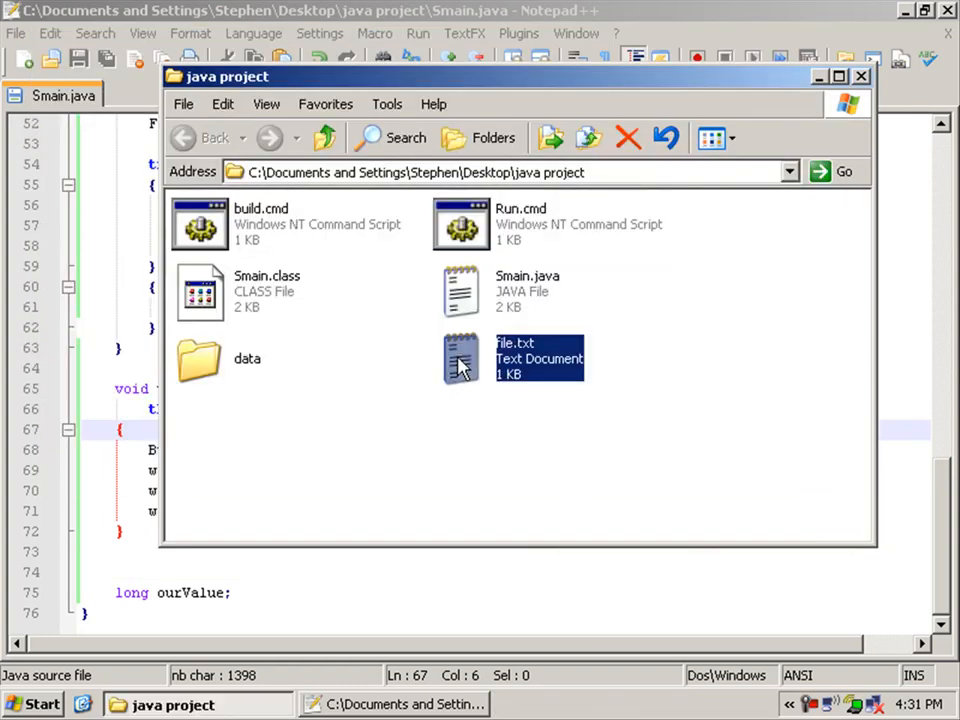
Delete file.txt from the project folder, open the data folder and move the console aside
{"action": "key", "text": "Delete"}
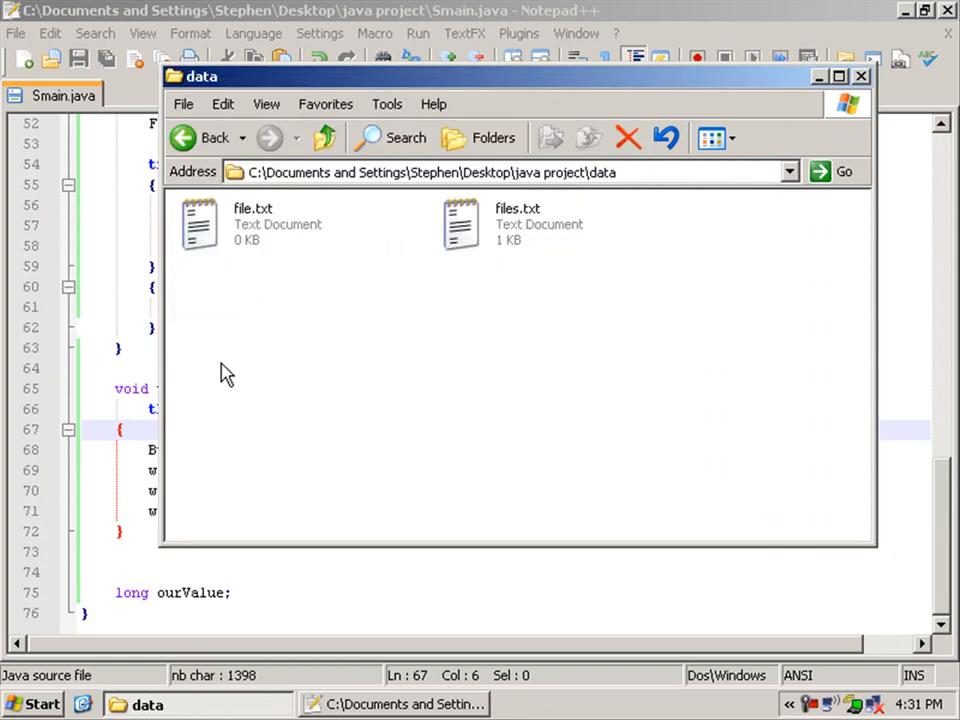
{"action": "mouse_move", "coordinate": [245, 247]}
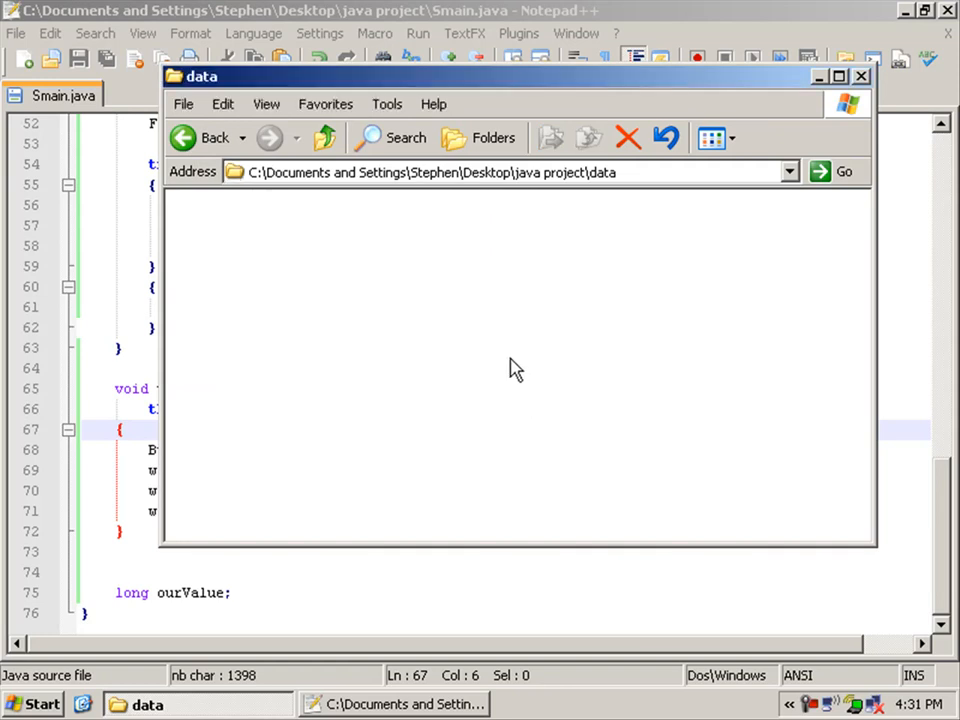
{"action": "left_click", "coordinate": [205, 137]}
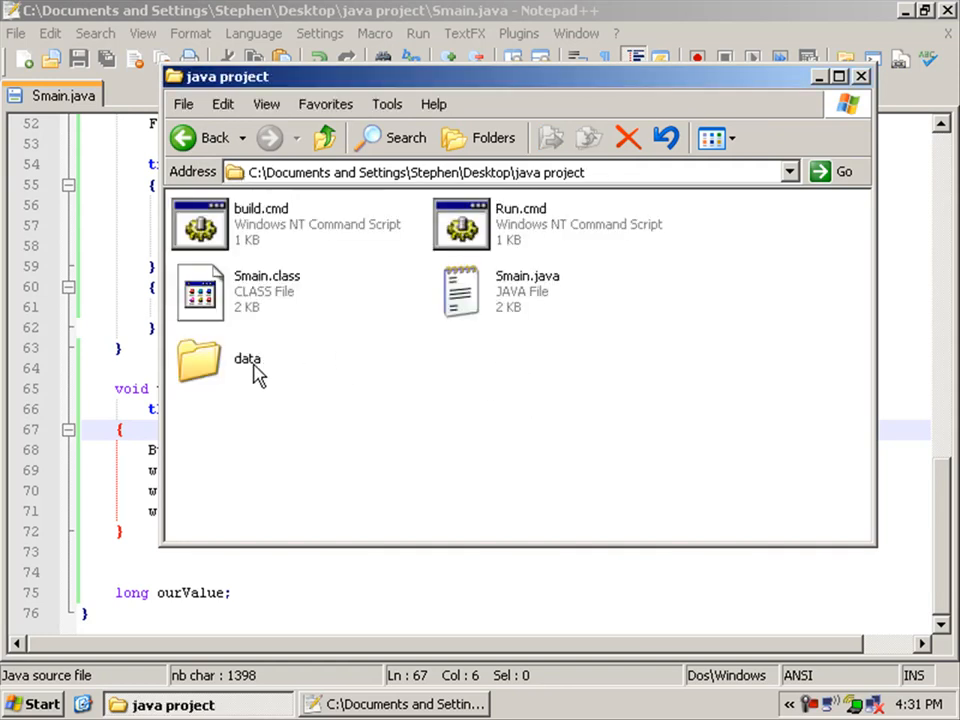
{"action": "mouse_move", "coordinate": [245, 237]}
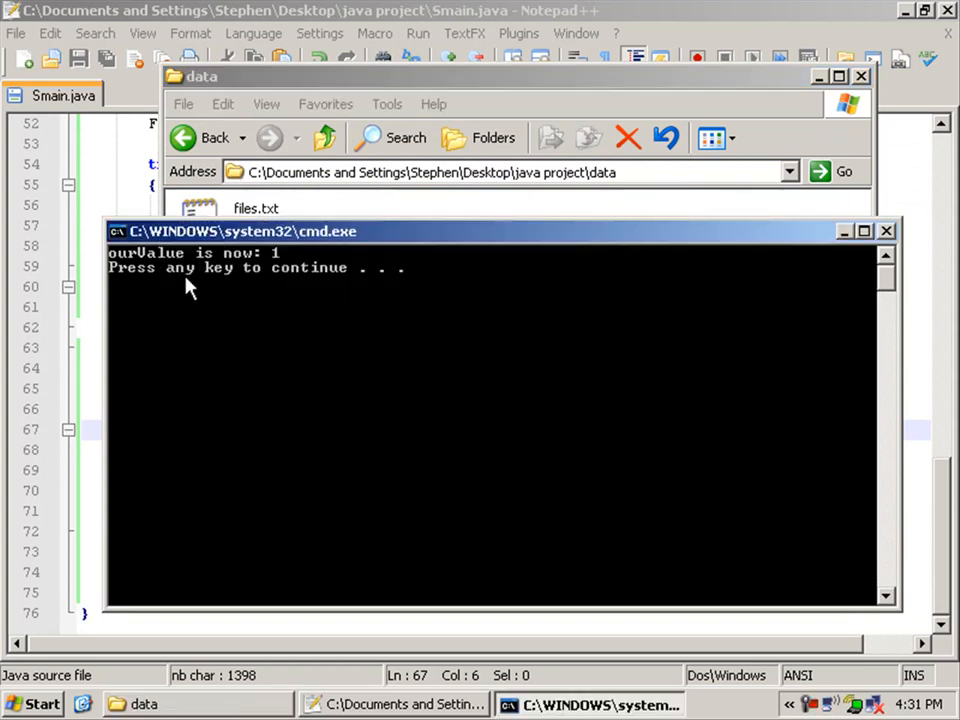
{"action": "left_click_drag", "start_coordinate": [240, 231], "coordinate": [227, 237]}
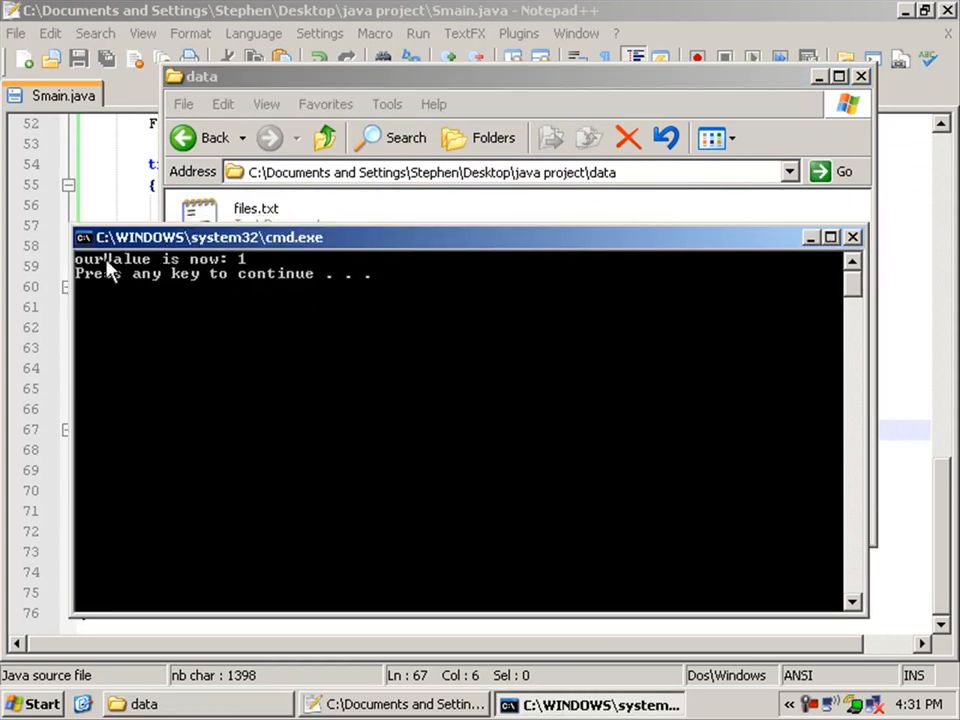
{"action": "mouse_move", "coordinate": [310, 281]}
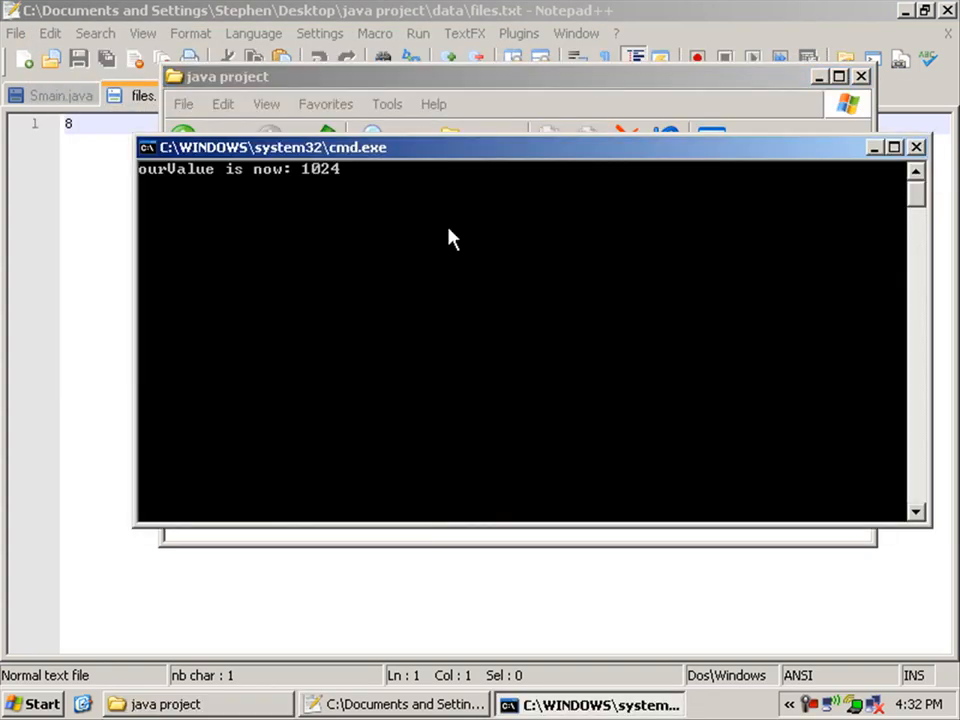
Close the finished console and launch Run.cmd twice more
{"action": "left_click", "coordinate": [460, 223]}
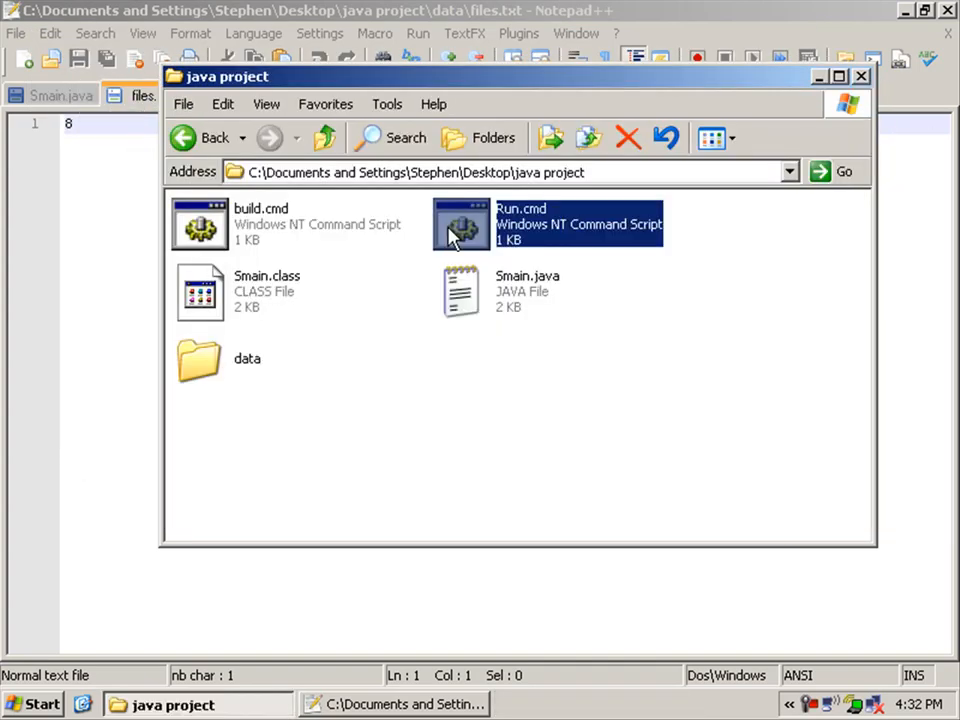
{"action": "double_click", "coordinate": [456, 222]}
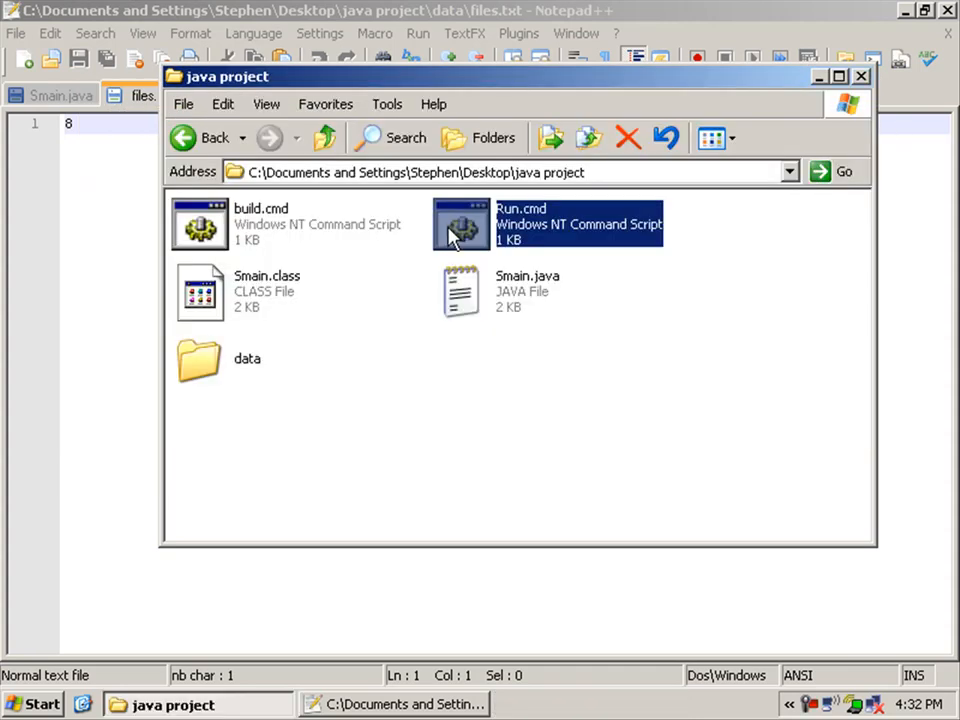
{"action": "double_click", "coordinate": [463, 222]}
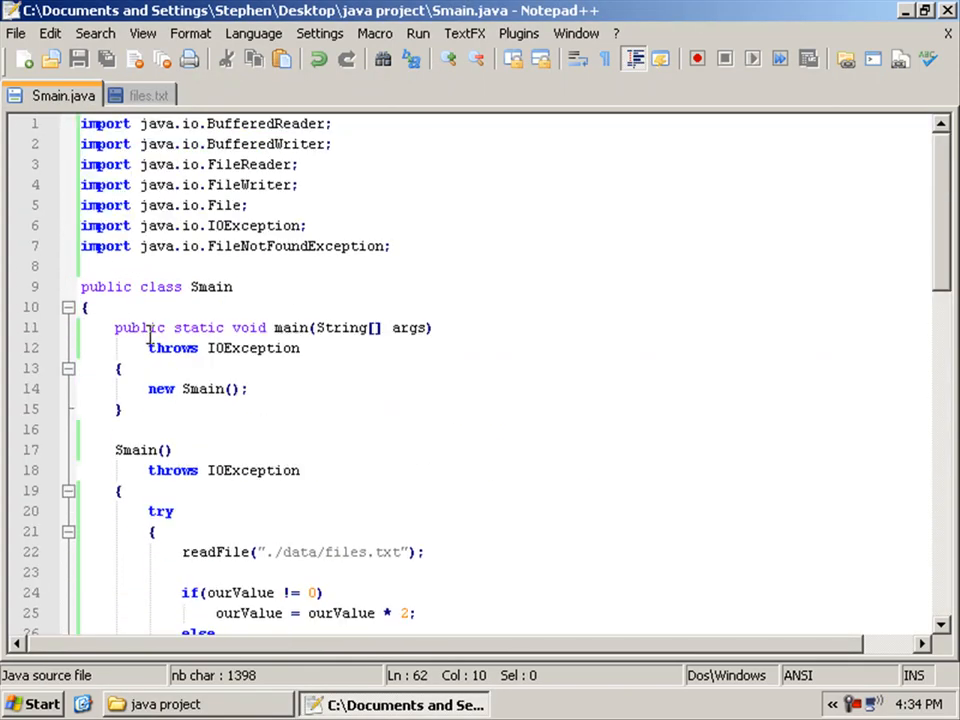
Go to readFile's fallback path and its FileNotFoundException handler in Smain.java
{"action": "double_click", "coordinate": [223, 205]}
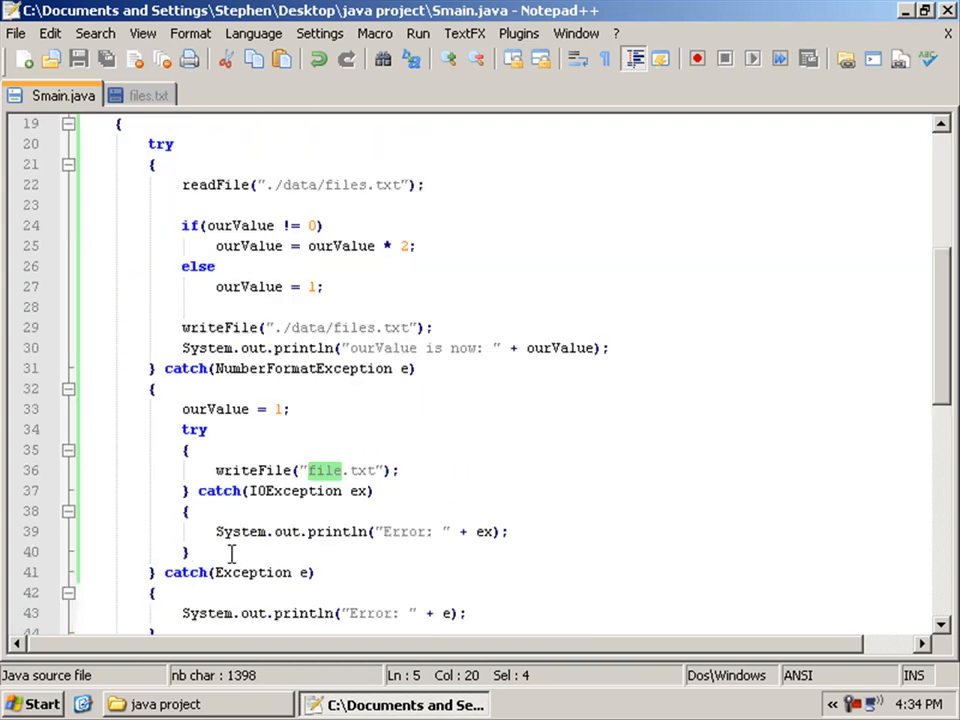
{"action": "scroll", "scroll_direction": "down", "scroll_amount": 3}
{"action": "type", "text": "file.createNewFile();"}
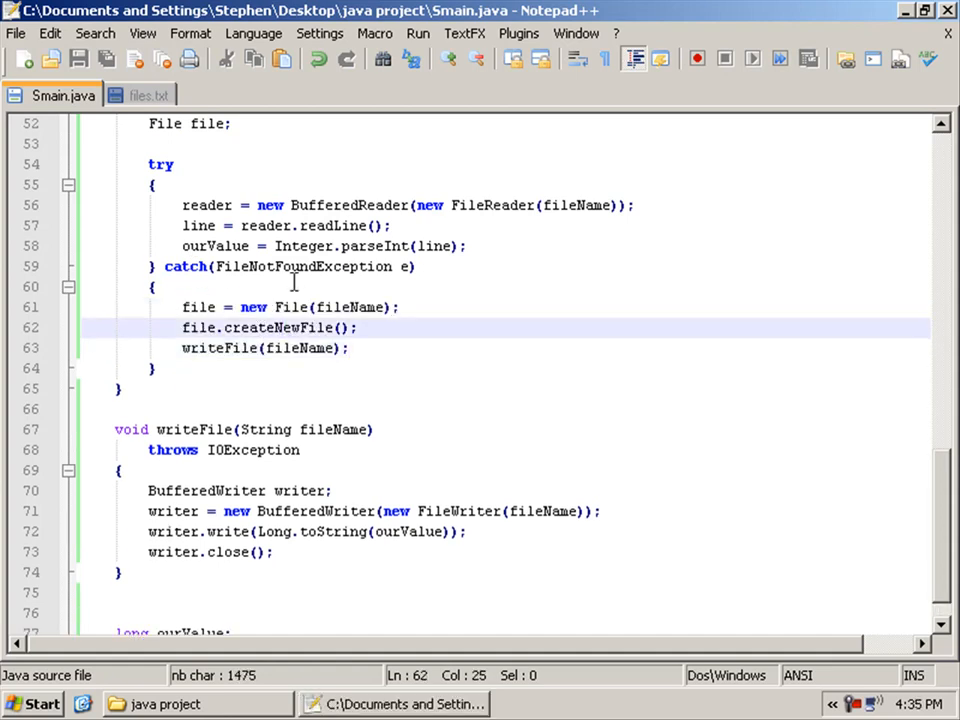
{"action": "left_click", "coordinate": [218, 348]}
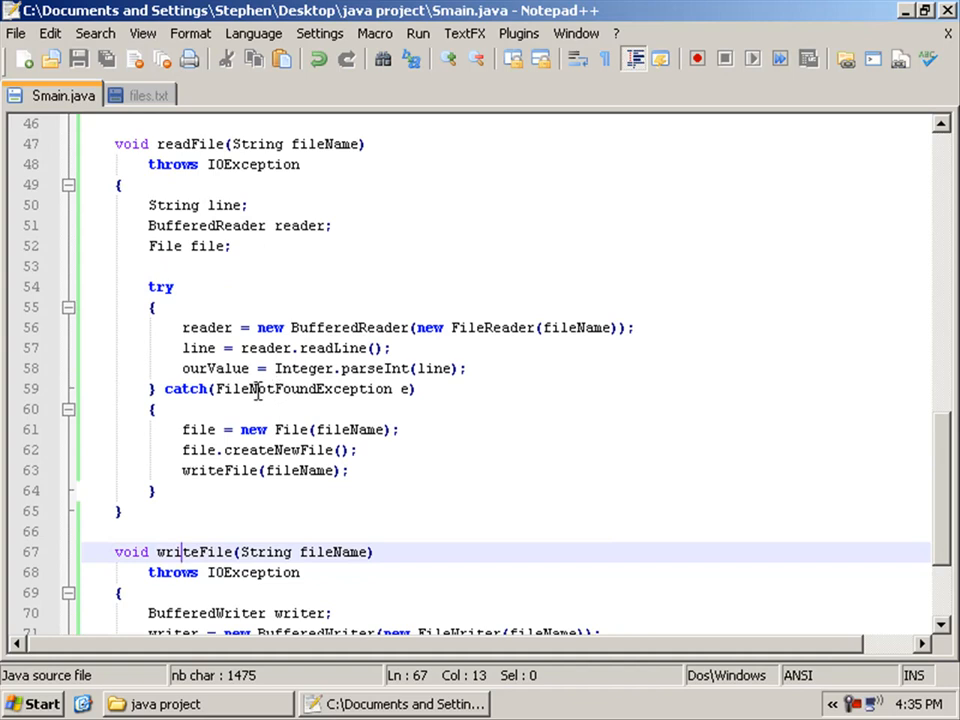
{"action": "double_click", "coordinate": [303, 389]}
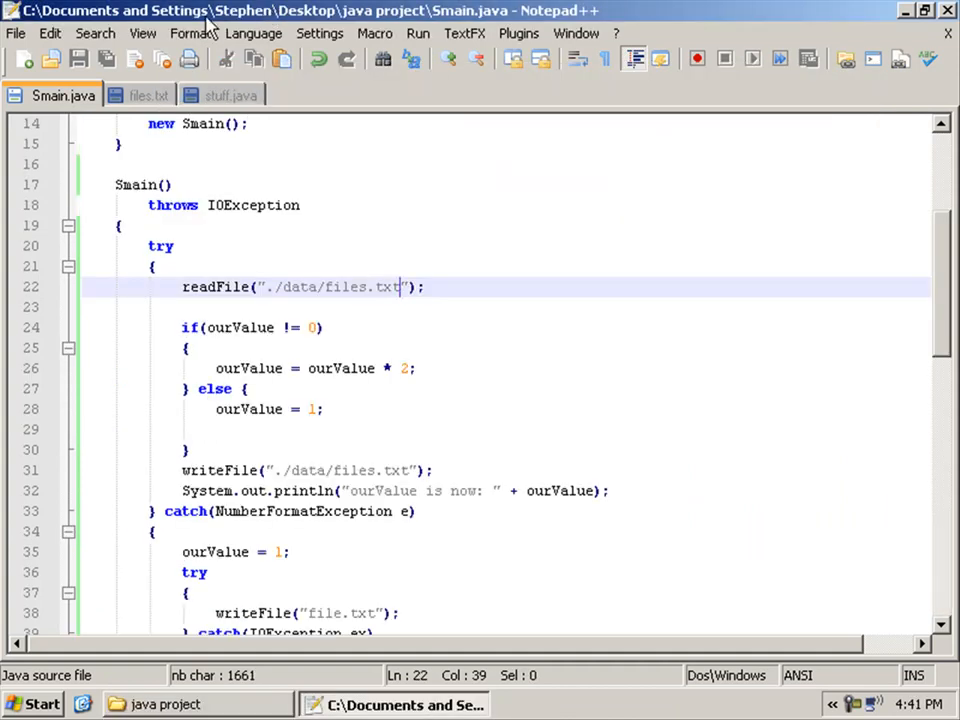
Confirm files.txt stores 32, then go to ourValue on readFile's parse line in Smain.java
{"action": "scroll", "scroll_direction": "down", "scroll_amount": 3}
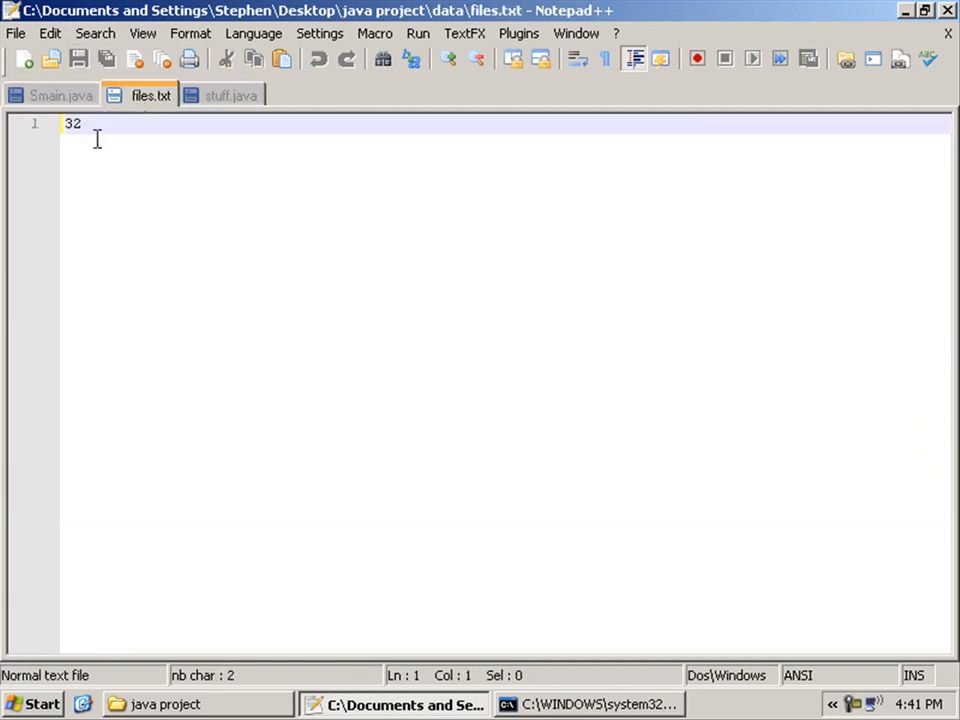
{"action": "double_click", "coordinate": [66, 124]}
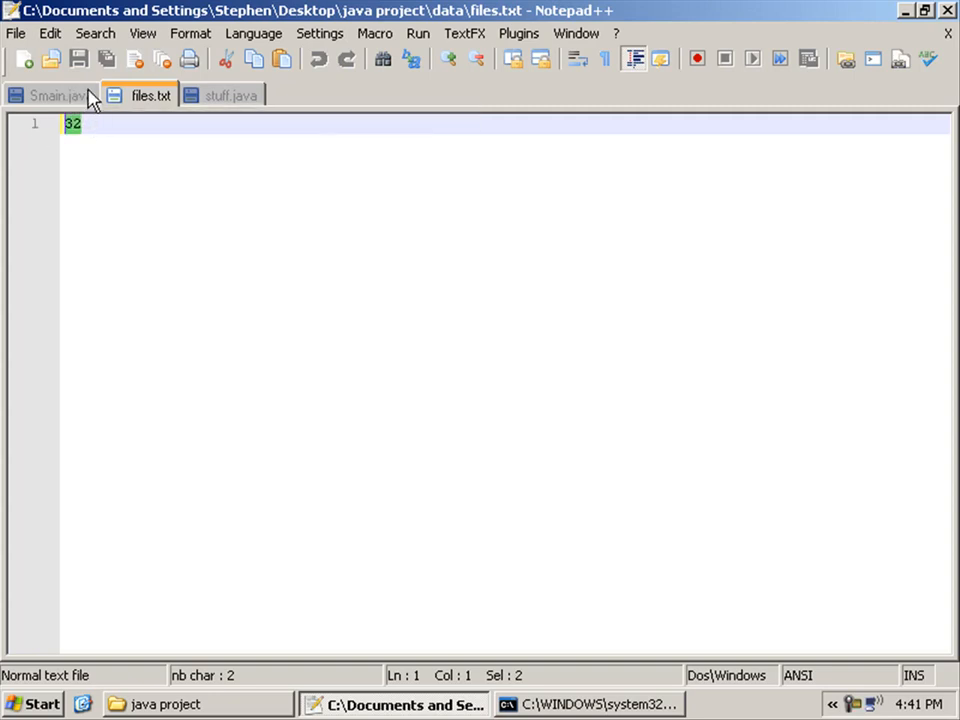
{"action": "left_click", "coordinate": [48, 94]}
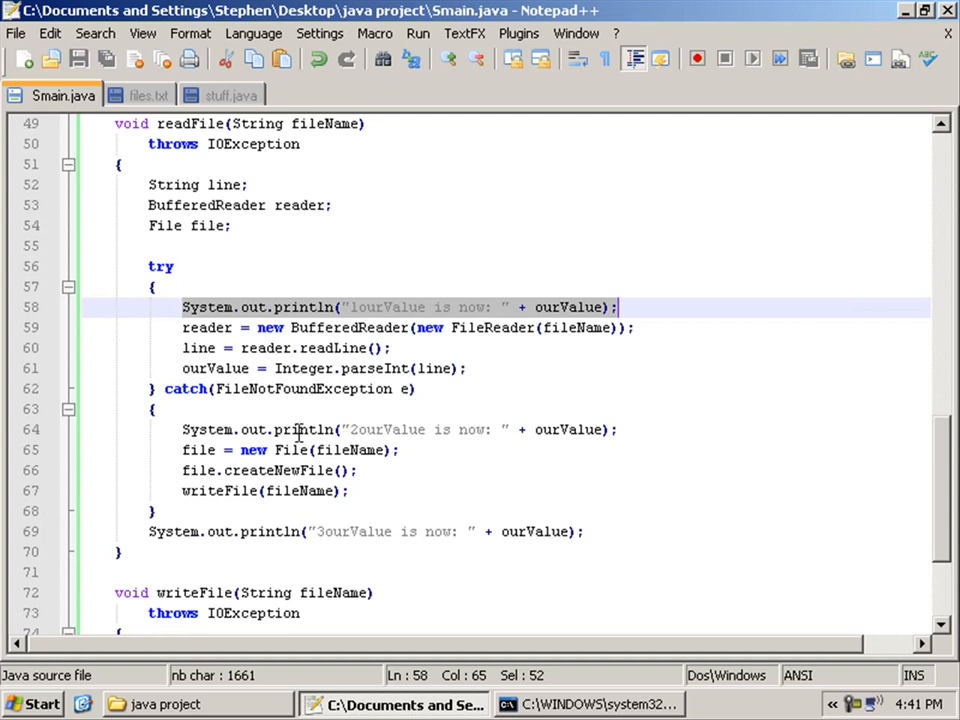
{"action": "left_click", "coordinate": [155, 287]}
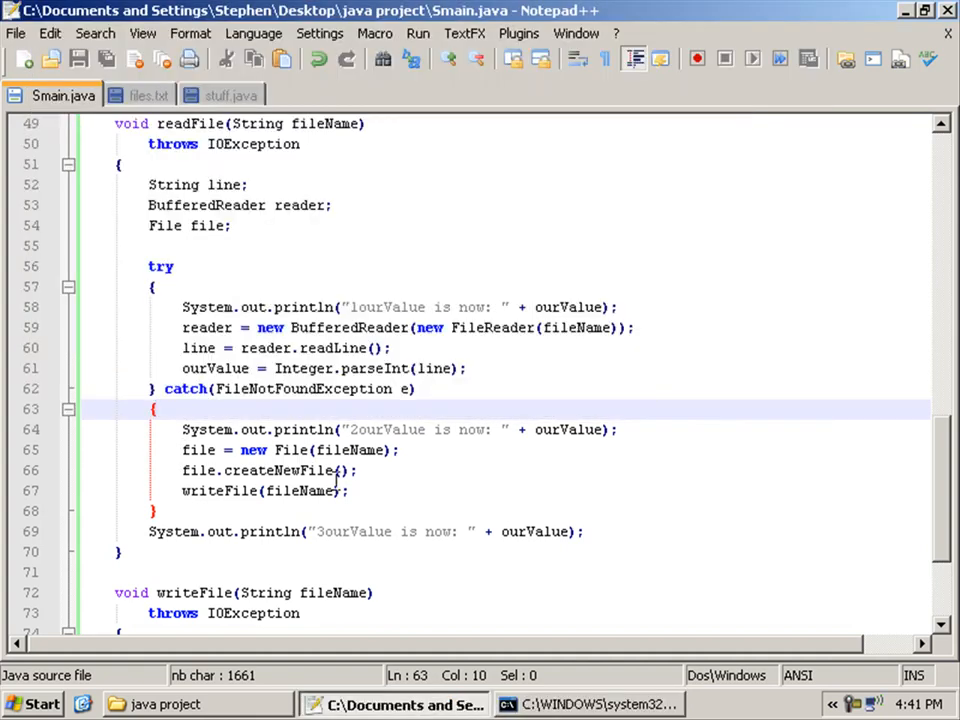
{"action": "mouse_move", "coordinate": [520, 542]}
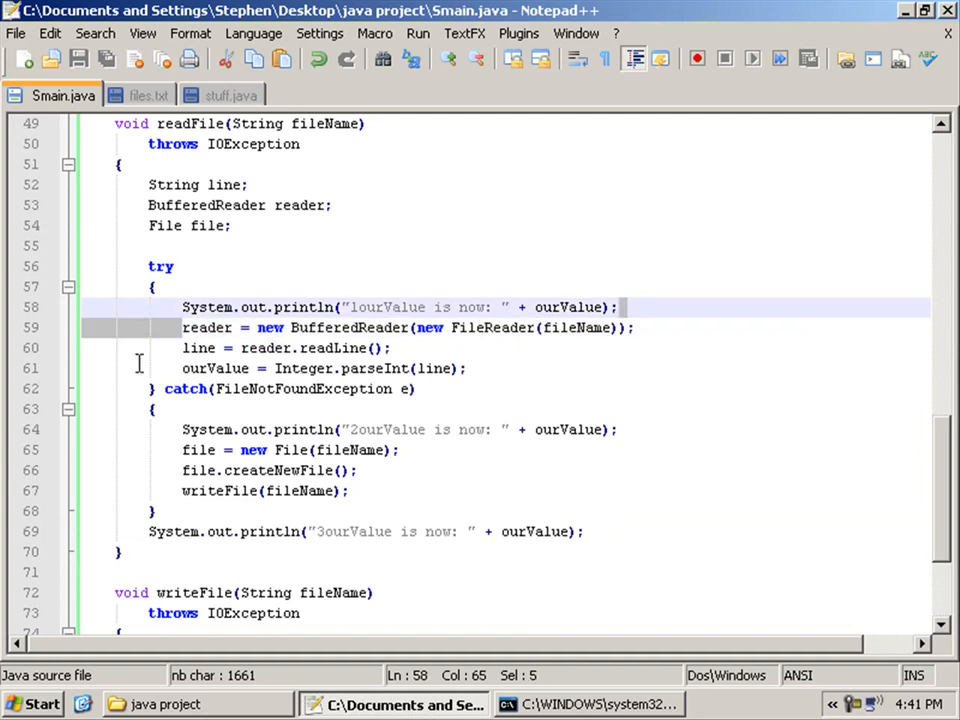
{"action": "double_click", "coordinate": [214, 368]}
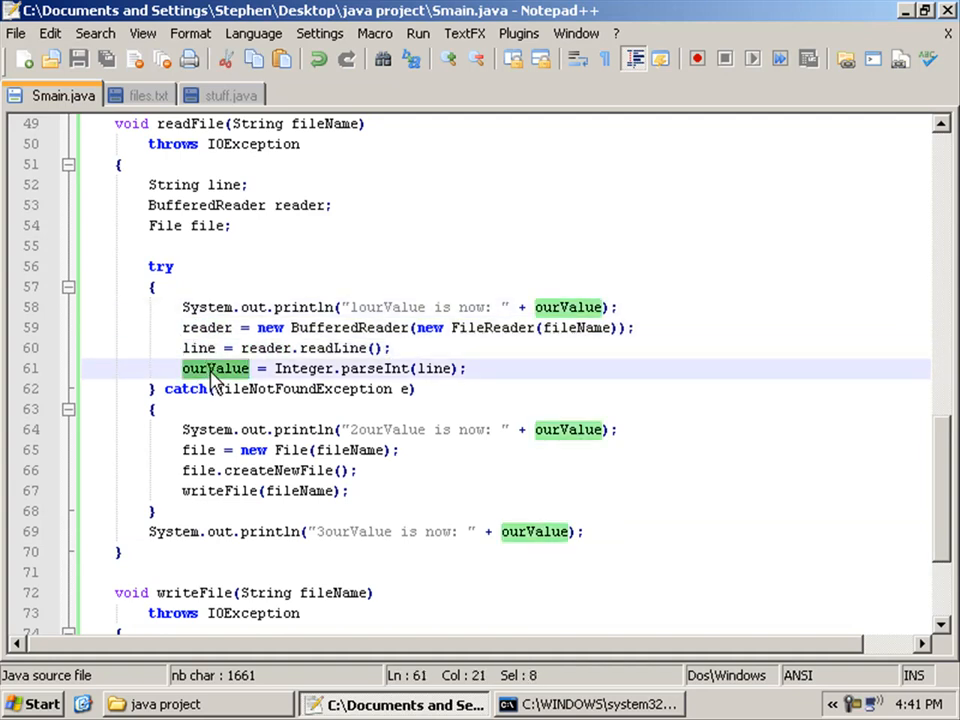
{"action": "mouse_move", "coordinate": [237, 386]}
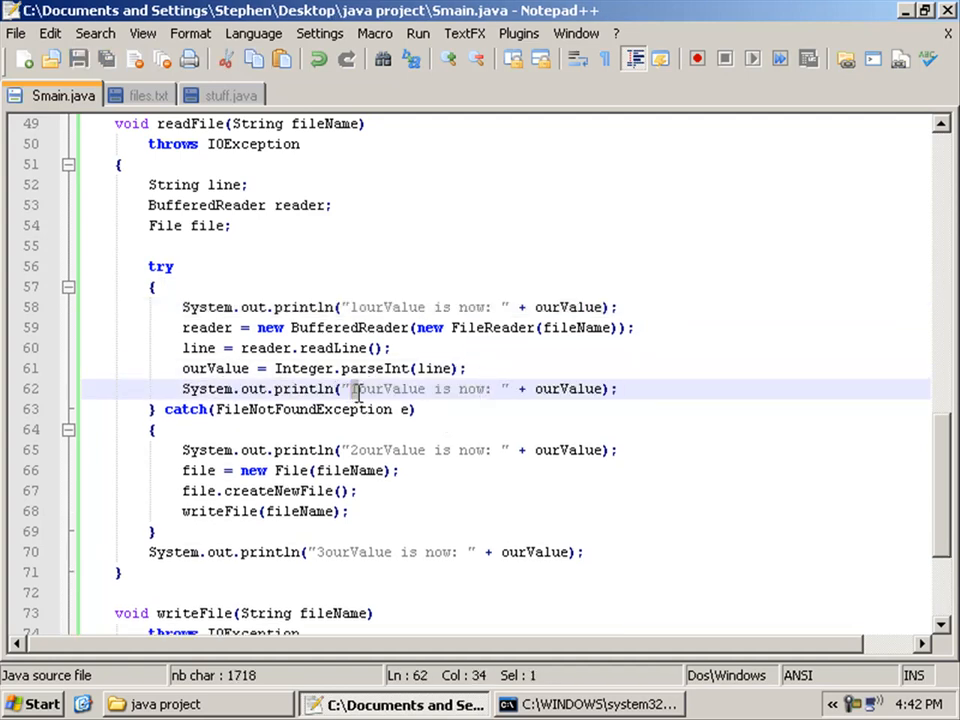
Type in the editor and return to the Smain.java tab
{"action": "type", "text": "hee"}
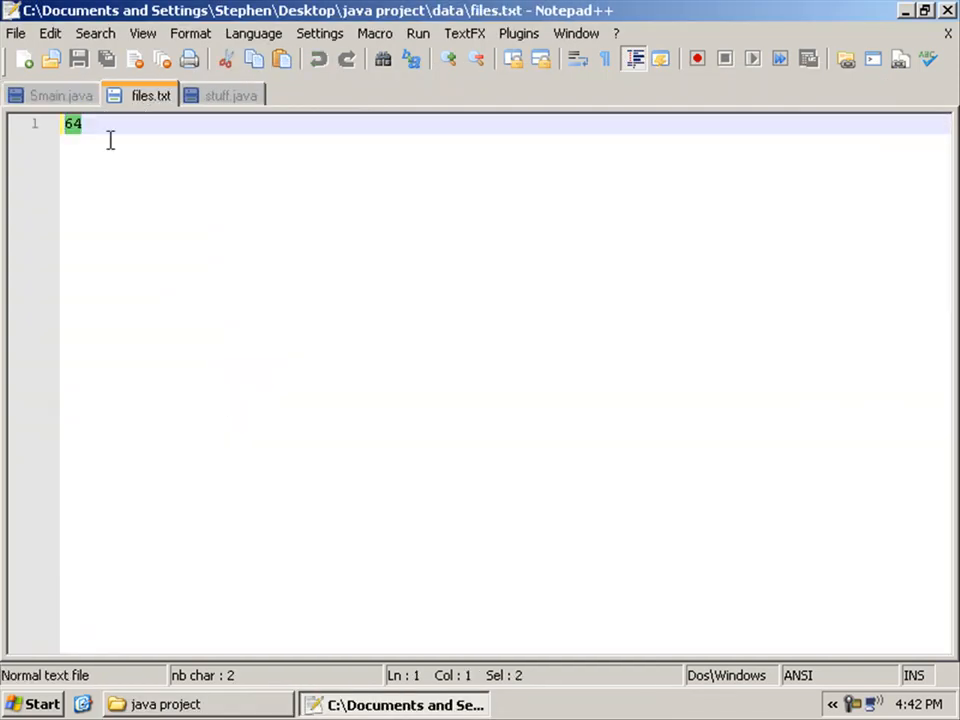
{"action": "left_click", "coordinate": [52, 93]}
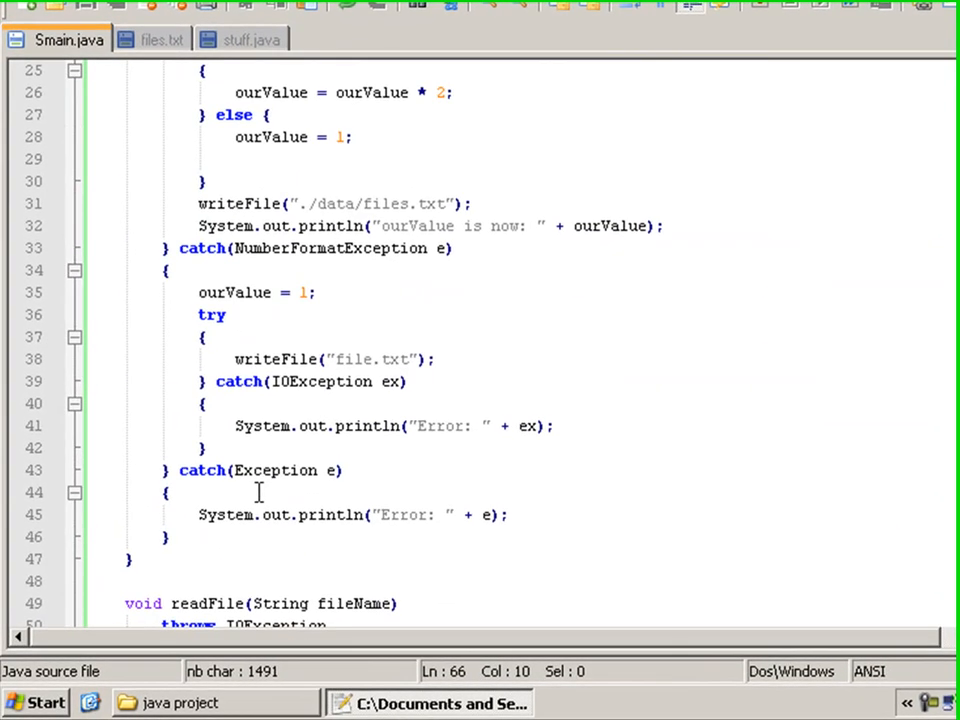
Add a blank line between the constructor's if/else block and the writeFile call
{"action": "scroll", "scroll_direction": "up", "scroll_amount": 3}
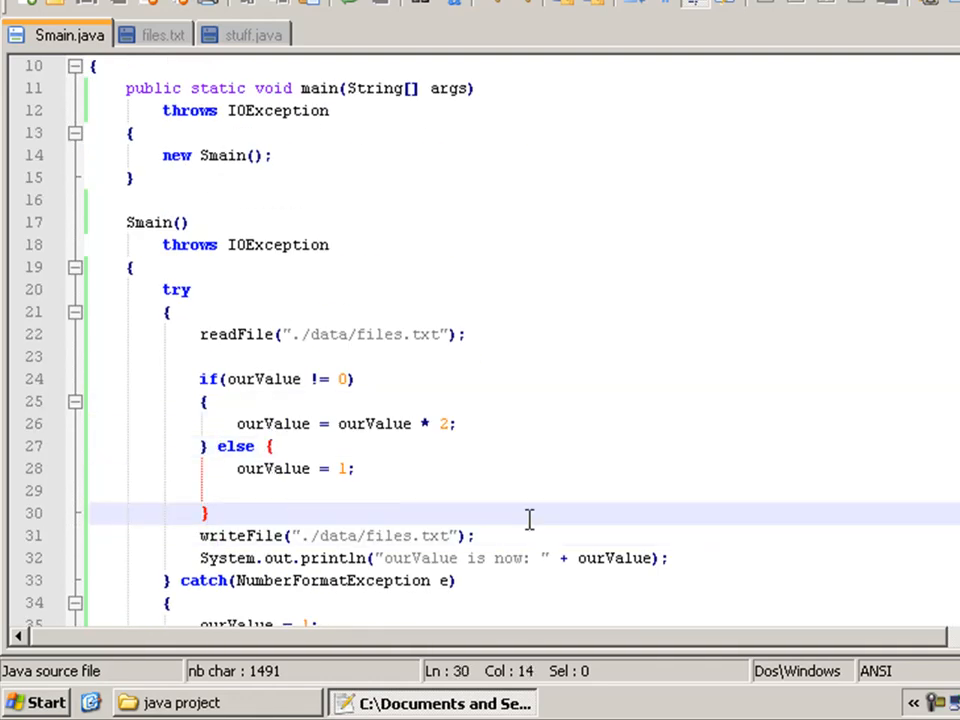
{"action": "scroll", "scroll_direction": "down", "scroll_amount": 3}
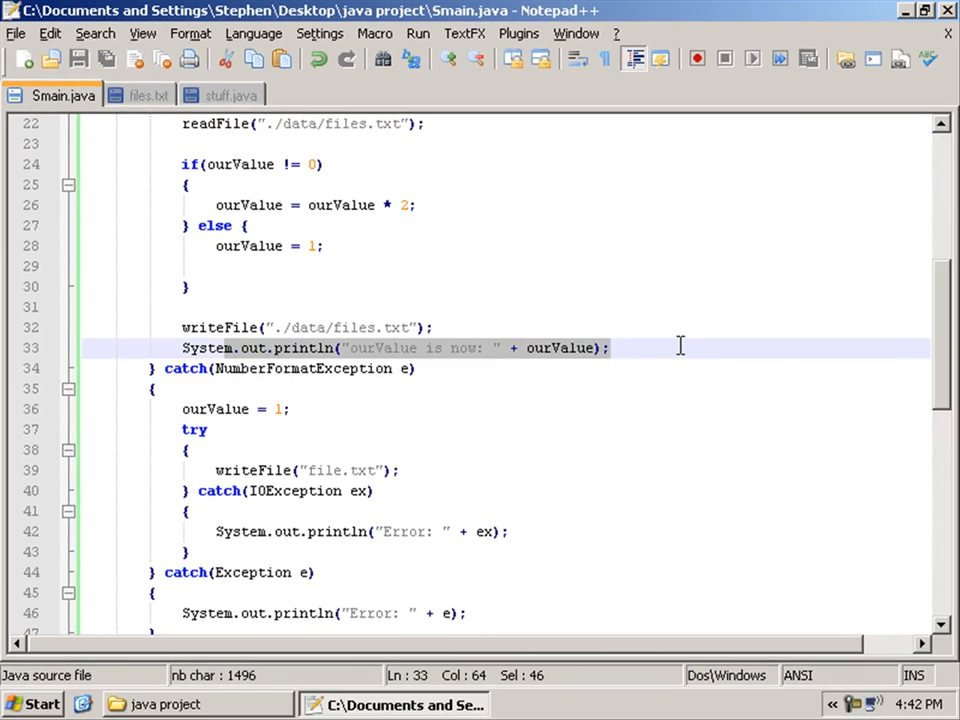
Dismiss the console run reporting 512 and select the stray file.txt in the project folder
{"action": "left_click", "coordinate": [416, 33]}
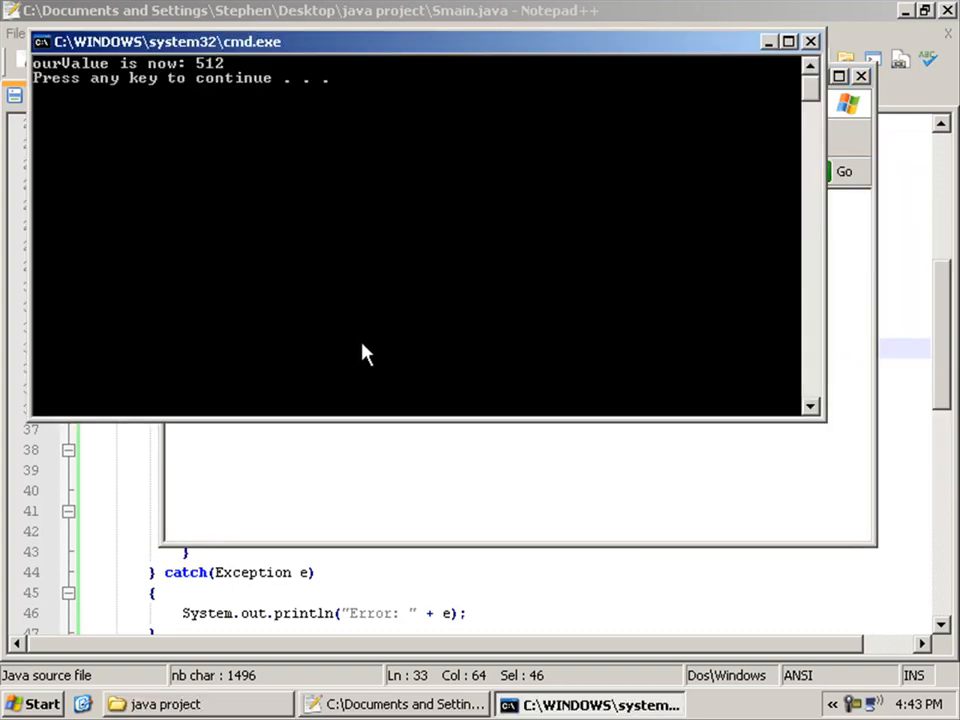
{"action": "key", "text": "enter"}
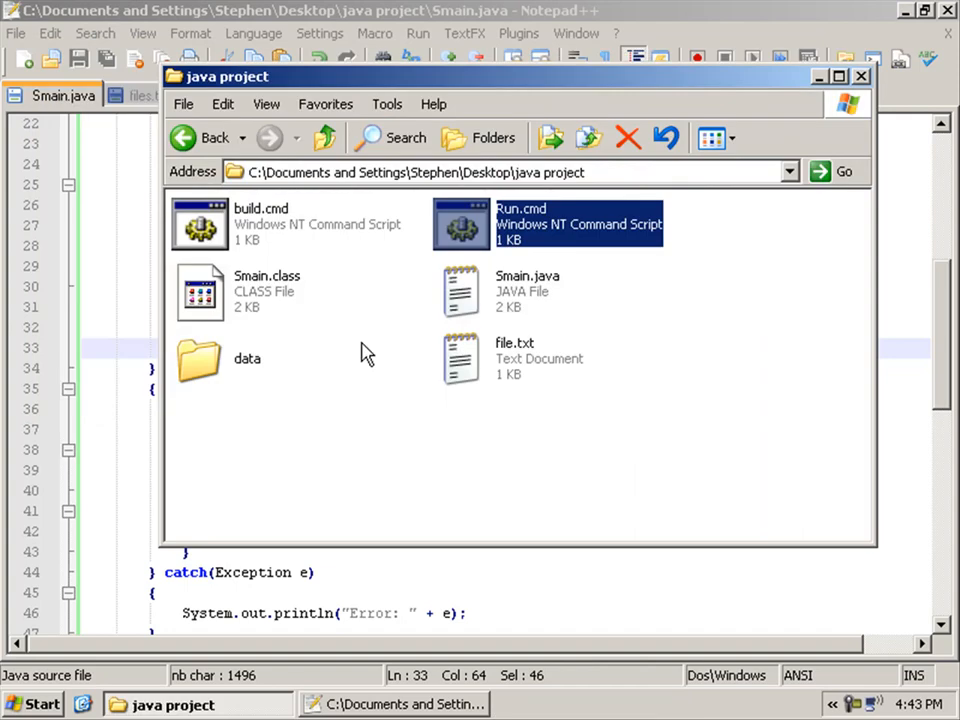
{"action": "mouse_move", "coordinate": [512, 385]}
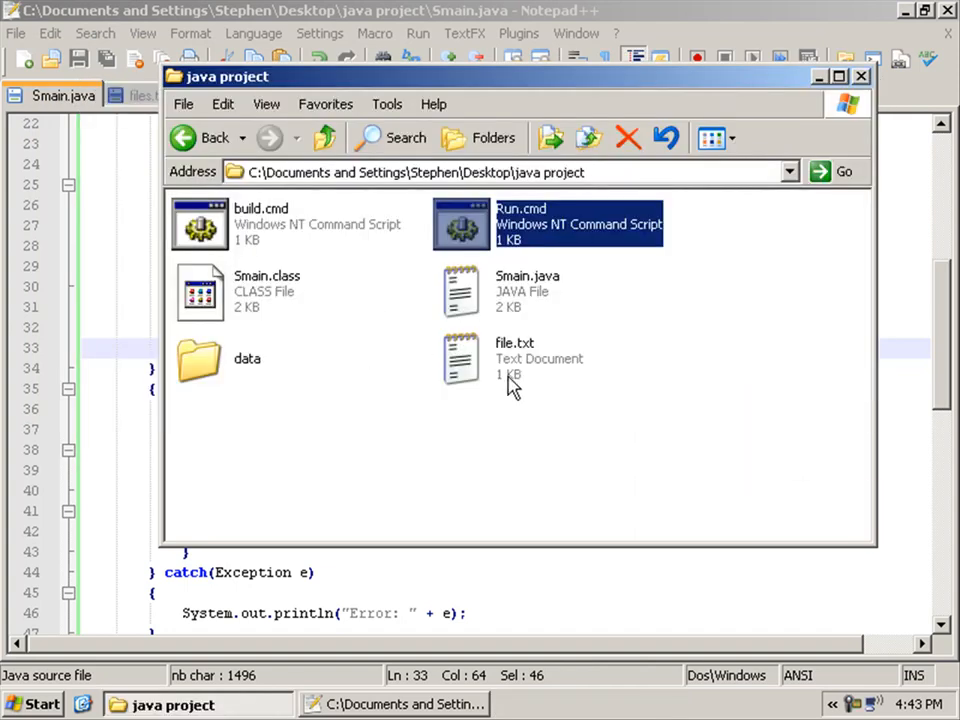
{"action": "left_click", "coordinate": [514, 358]}
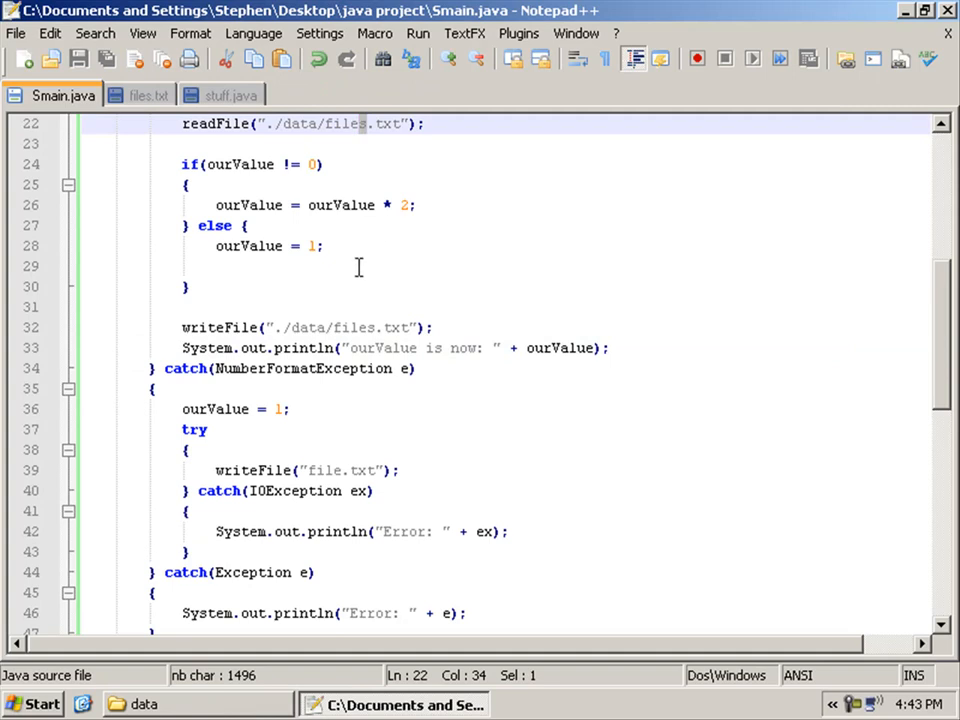
{"action": "left_click", "coordinate": [318, 327]}
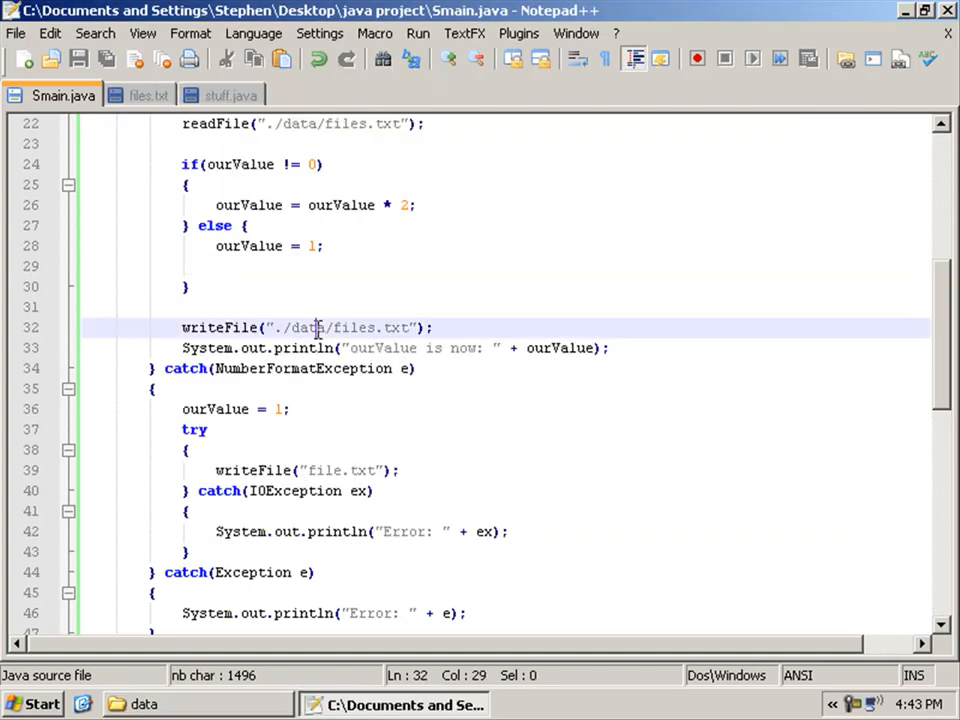
{"action": "double_click", "coordinate": [307, 327]}
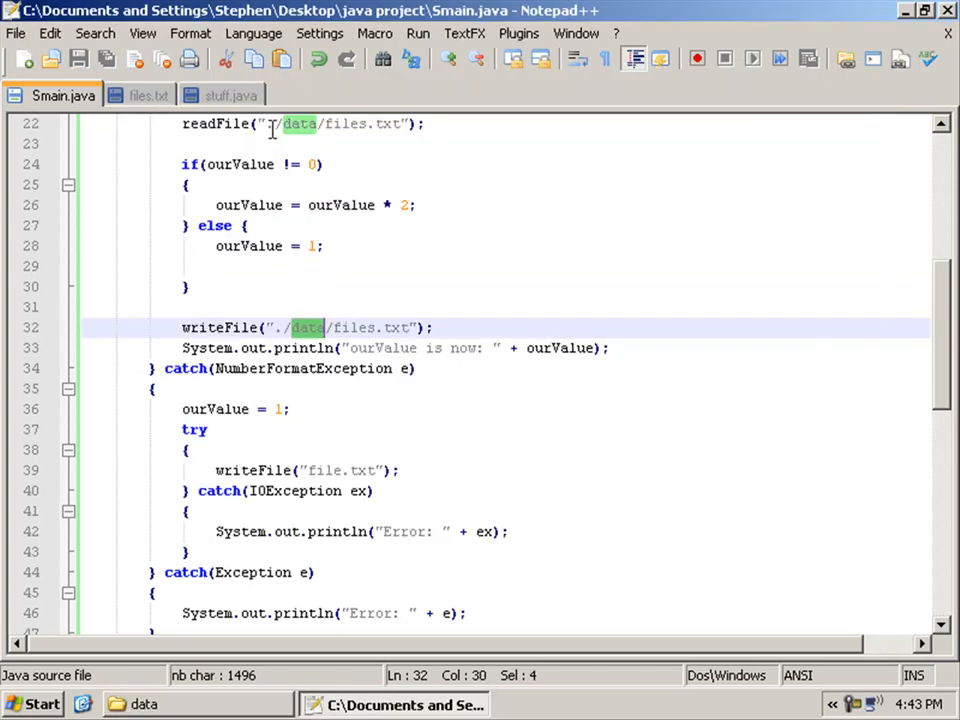